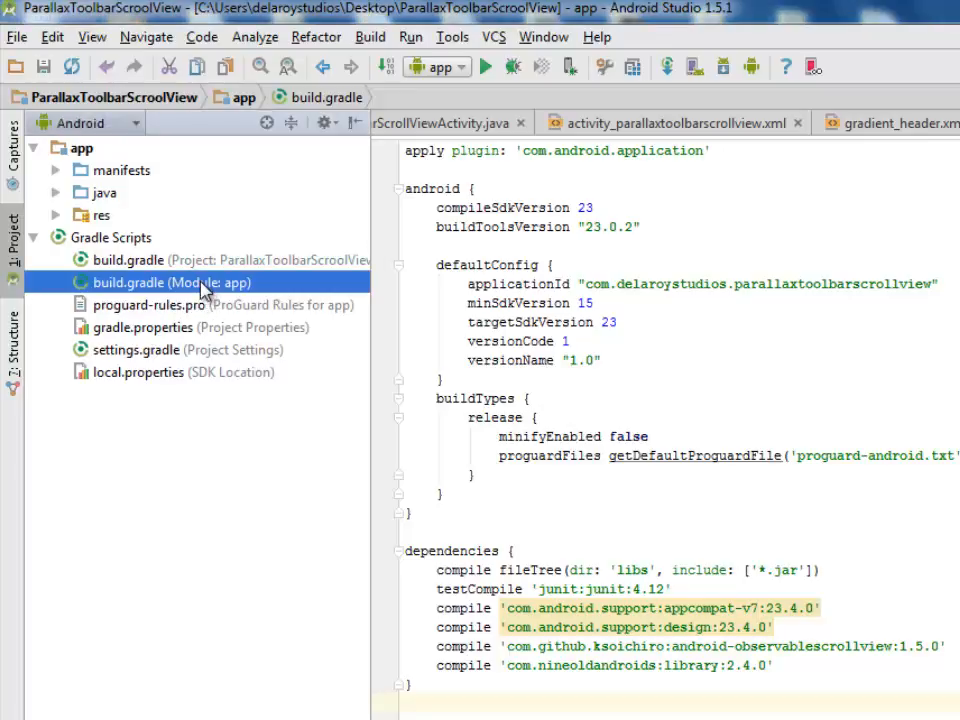
mouse_move(600, 578)
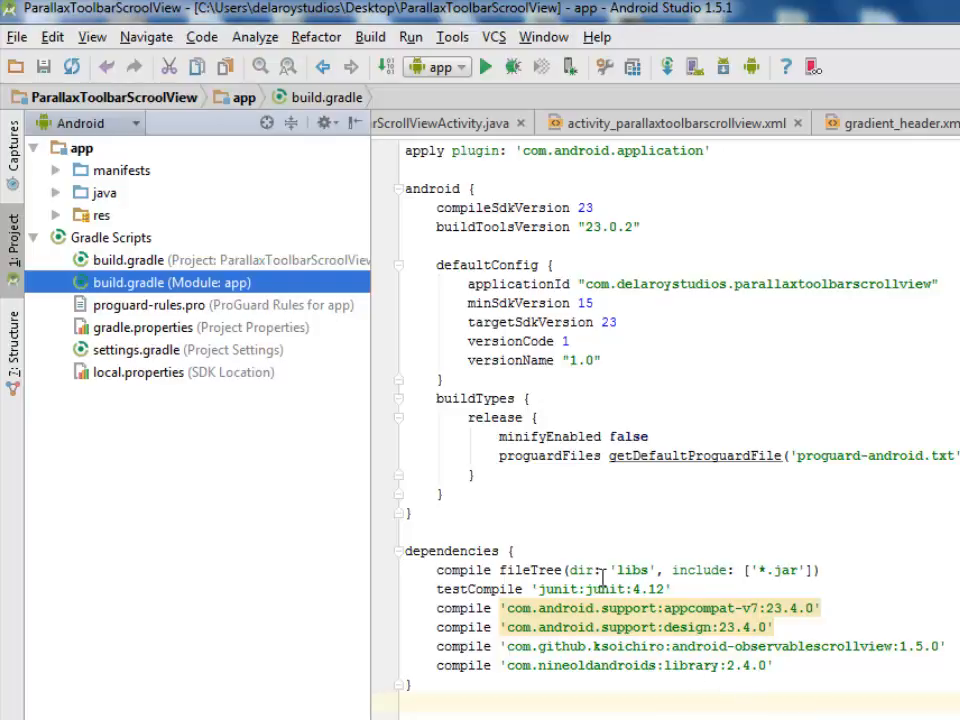
Review the ObservableScrollView dependency in the app module's build.gradle, then the project build.gradle buildscript block
double_click(696, 608)
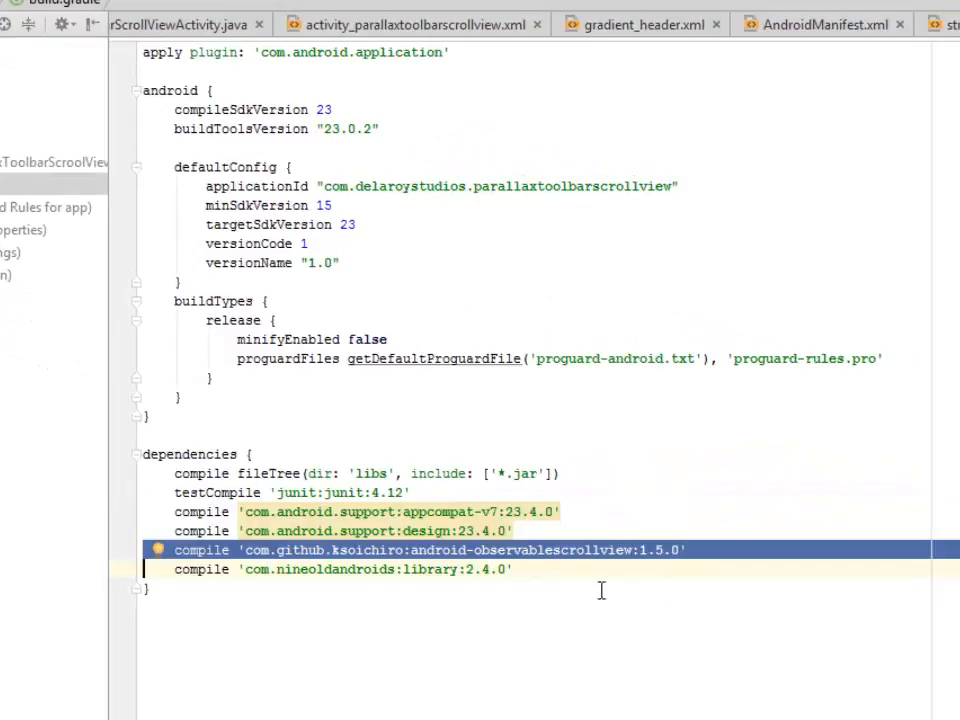
click(360, 568)
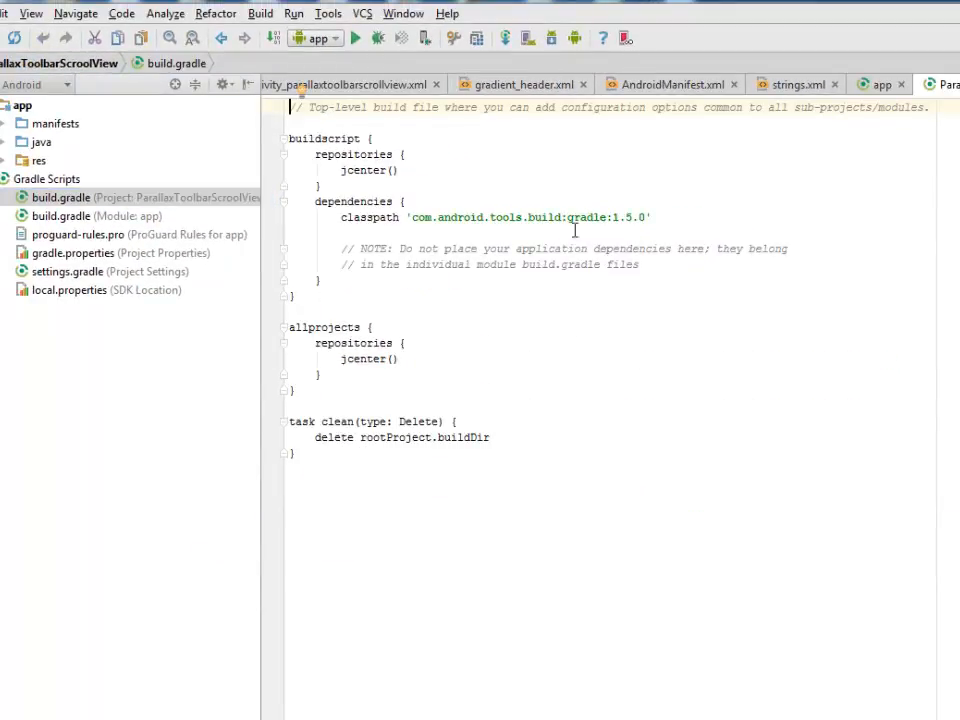
double_click(588, 216)
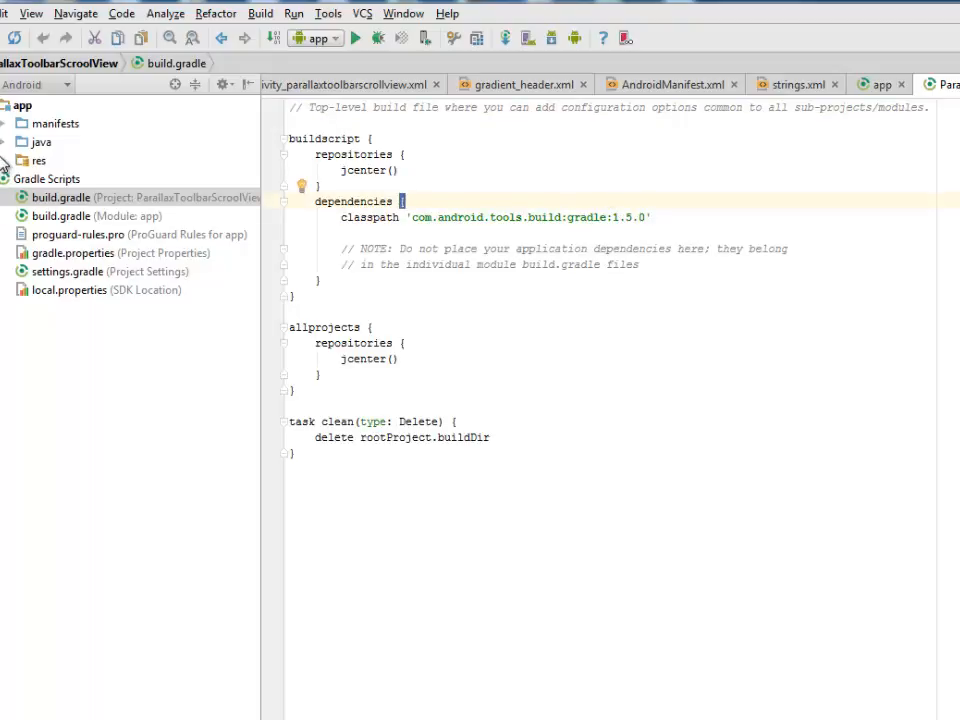
Open activity_parallaxtoolbarscrollview.xml from res > layout in the editor
click(6, 160)
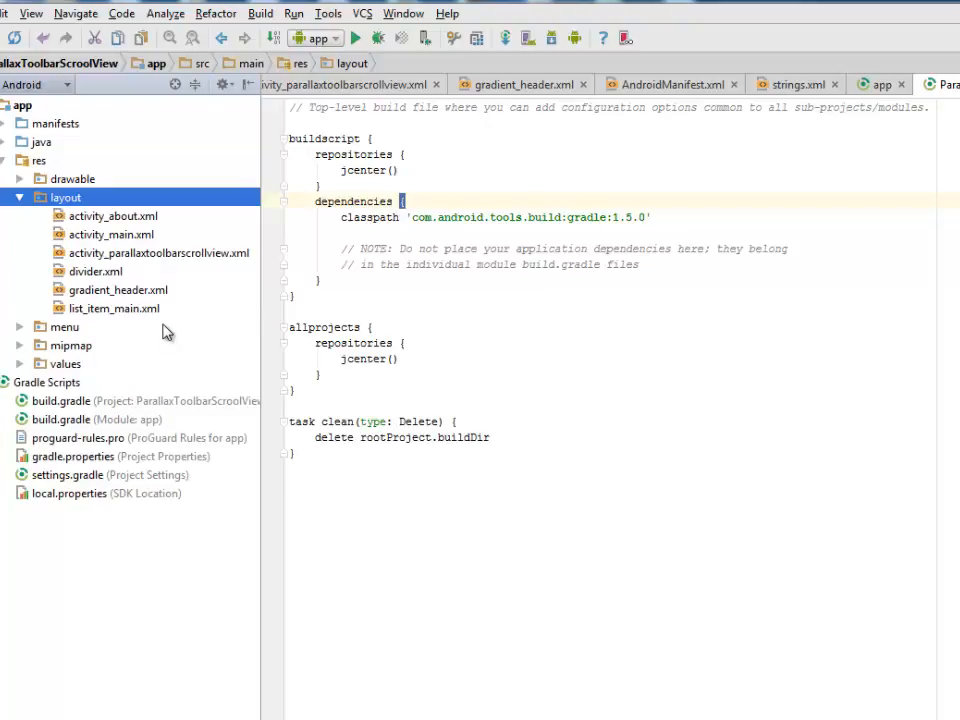
mouse_move(172, 316)
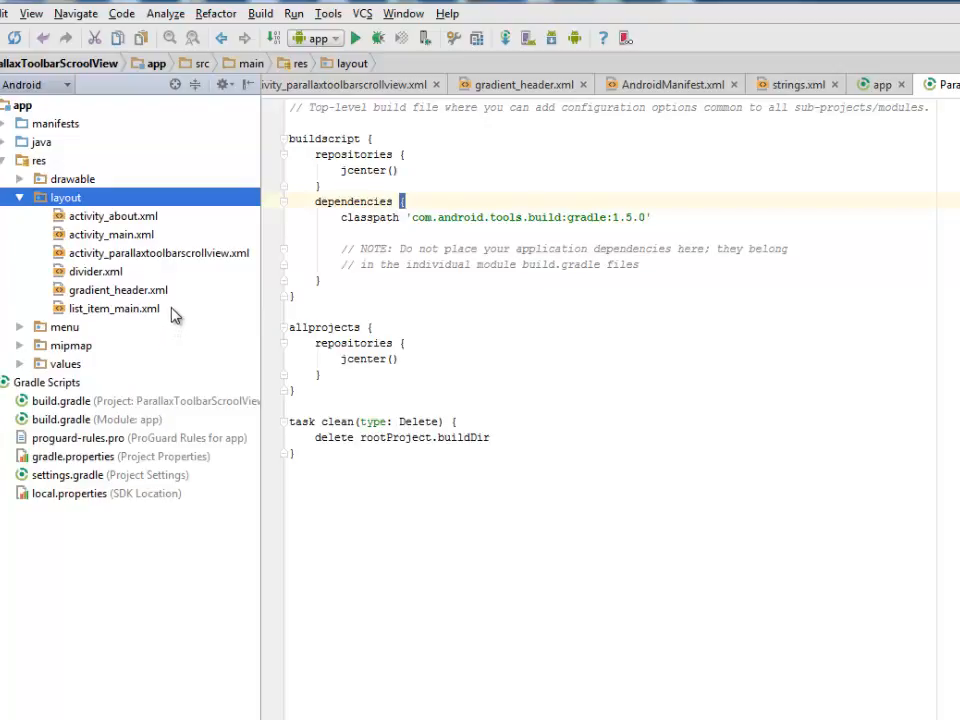
mouse_move(120, 262)
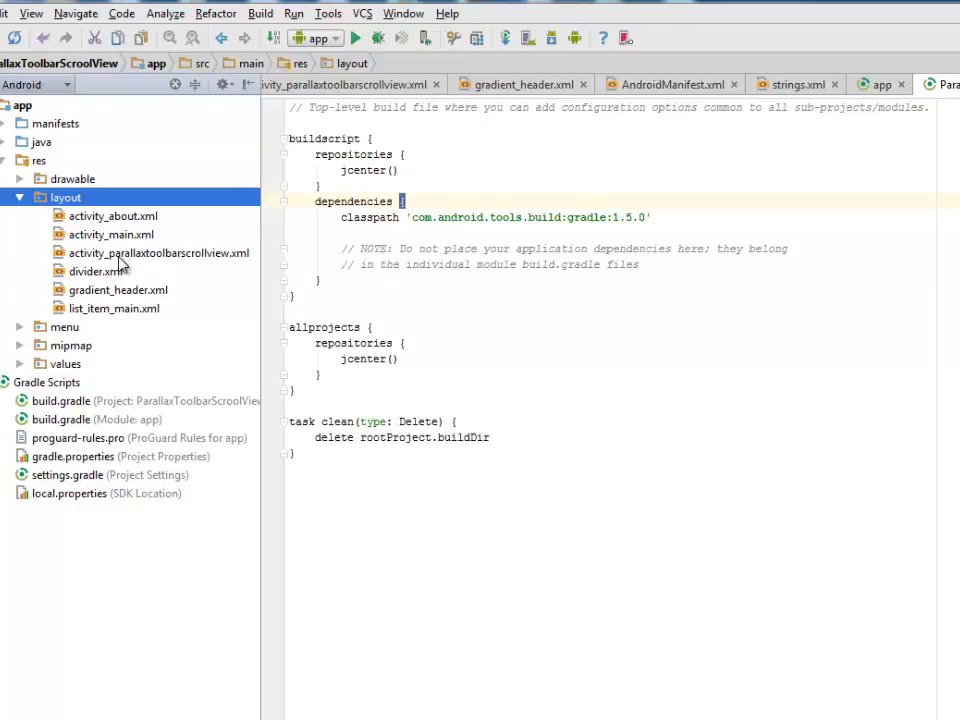
click(156, 252)
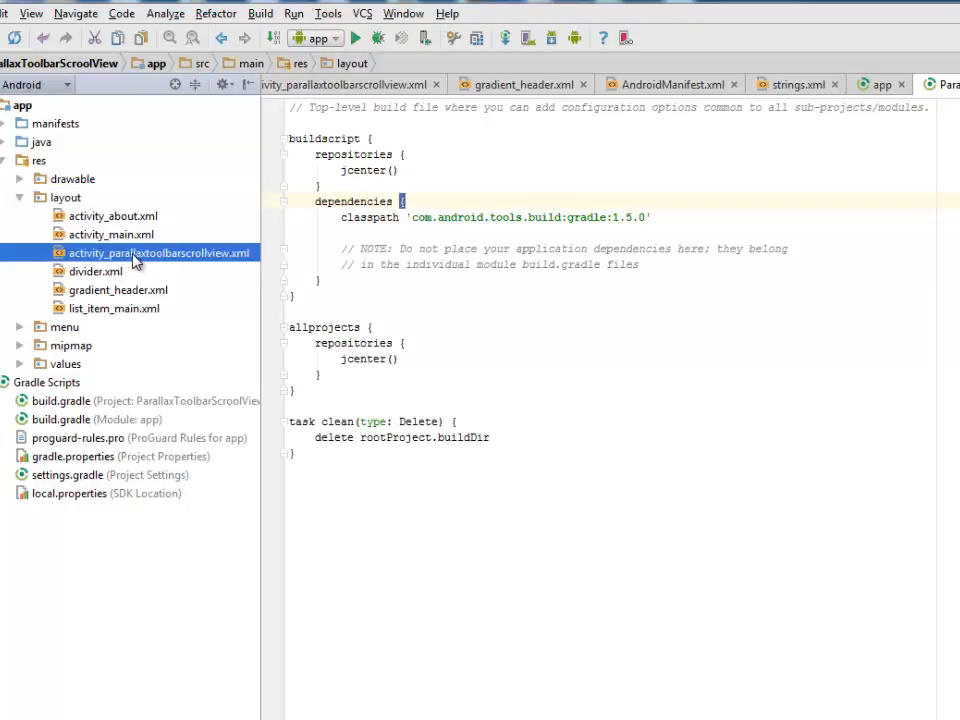
click(156, 252)
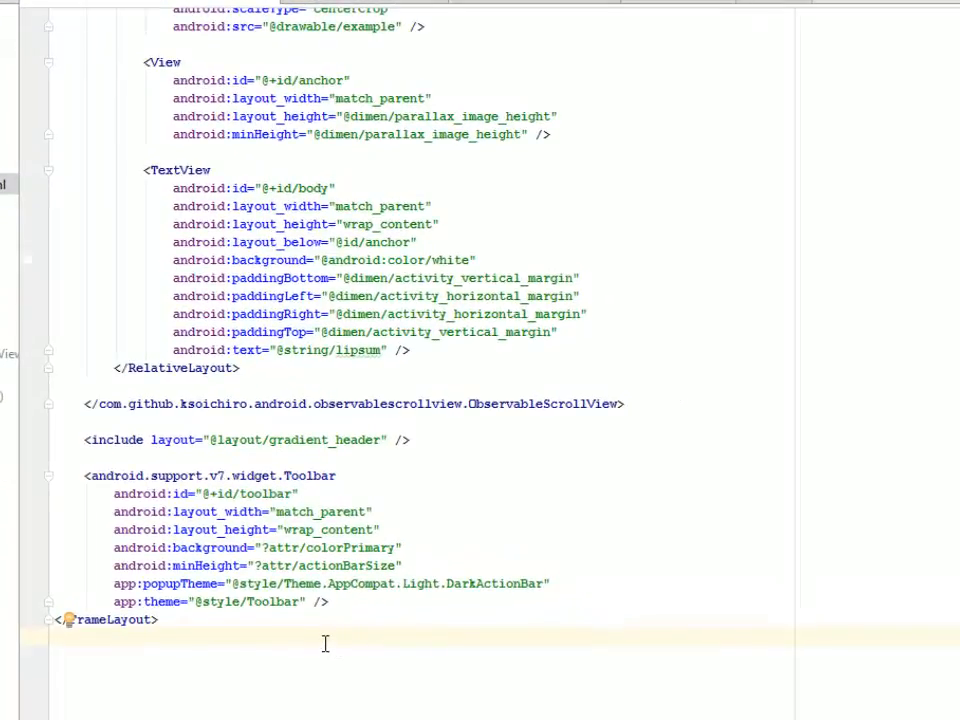
scroll(up, 3)
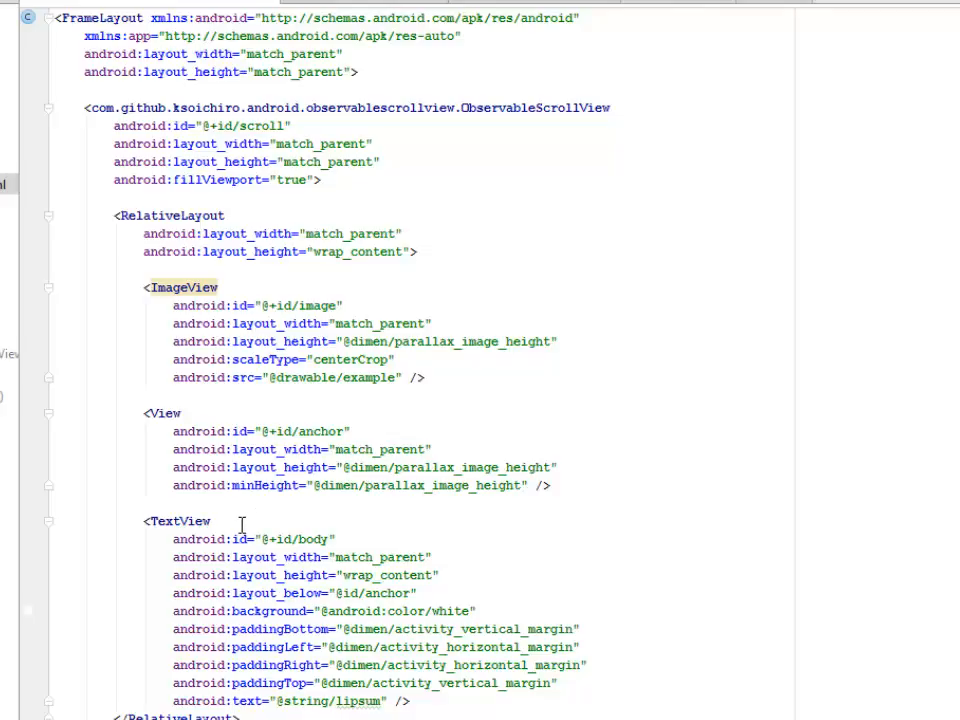
mouse_move(262, 50)
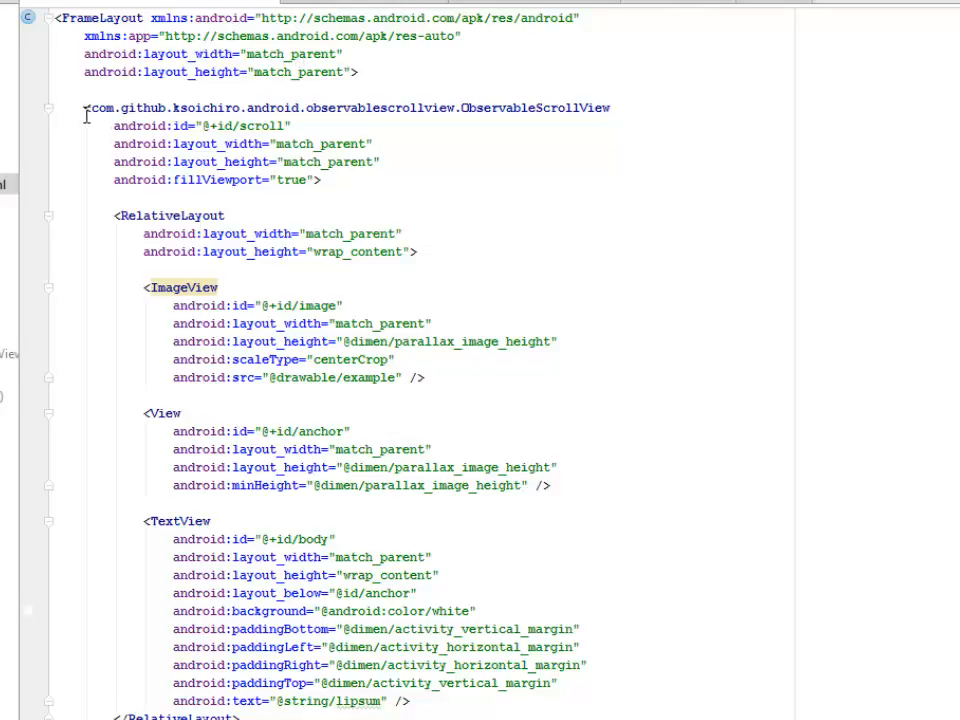
drag(84, 108, 330, 198)
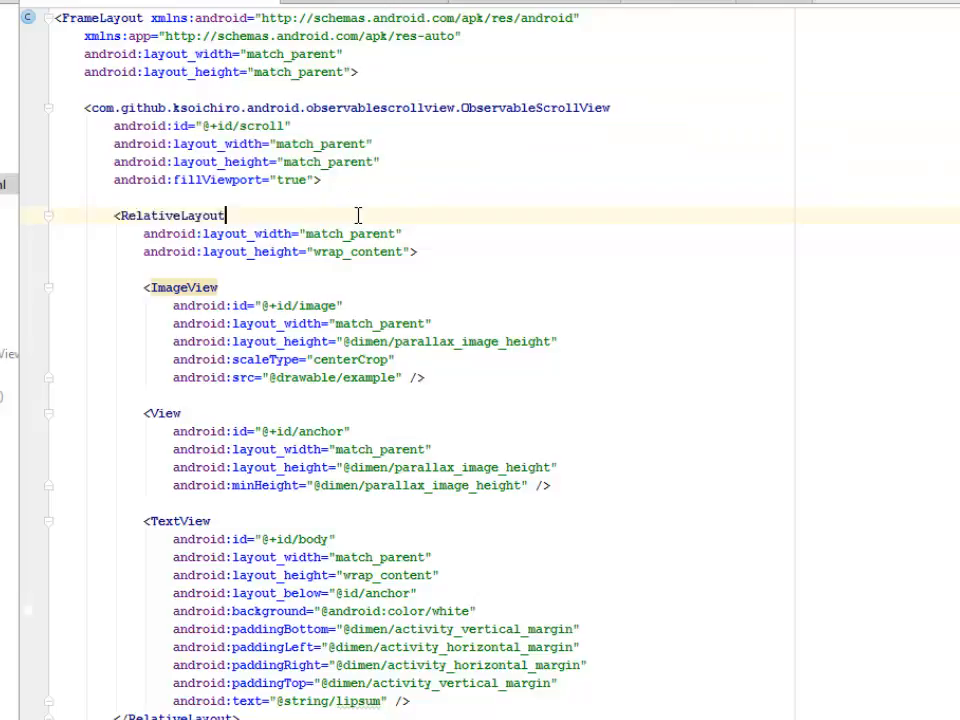
double_click(172, 216)
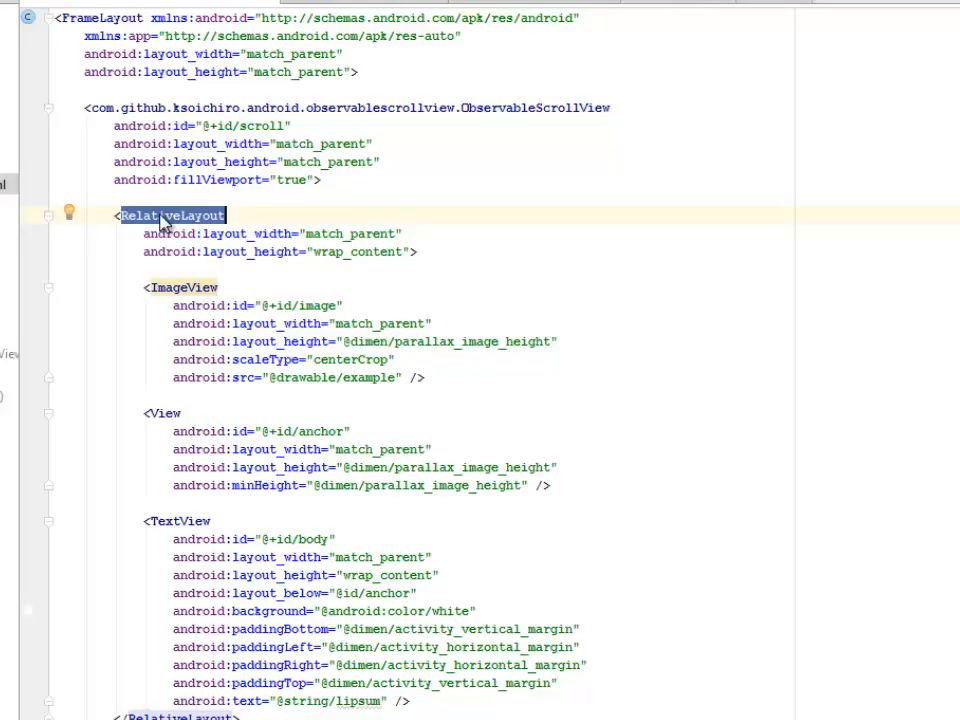
scroll(down, 3)
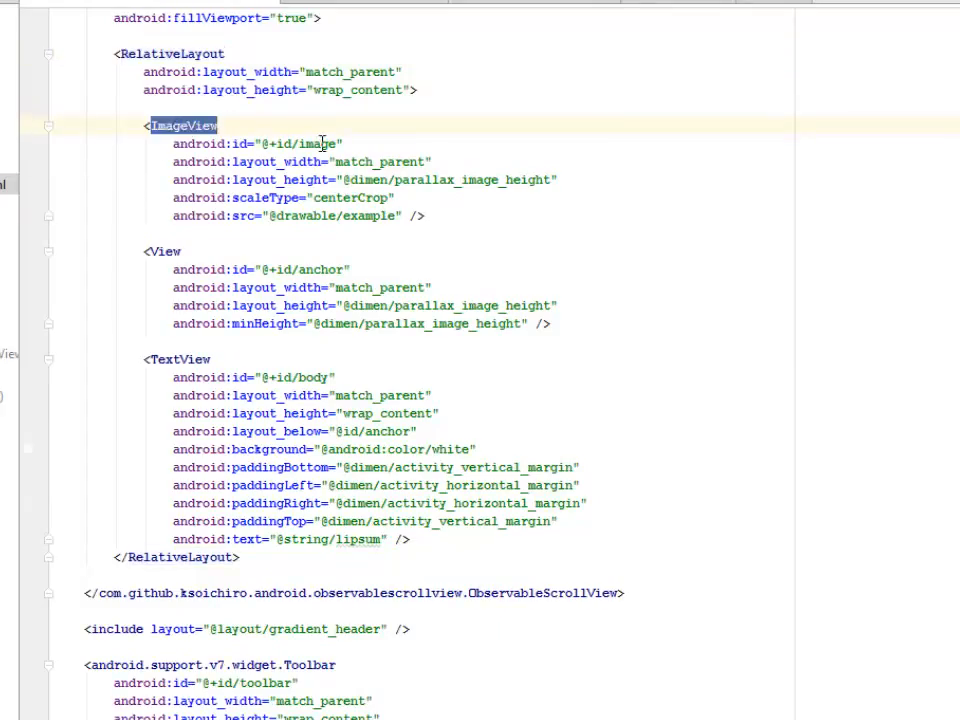
click(256, 144)
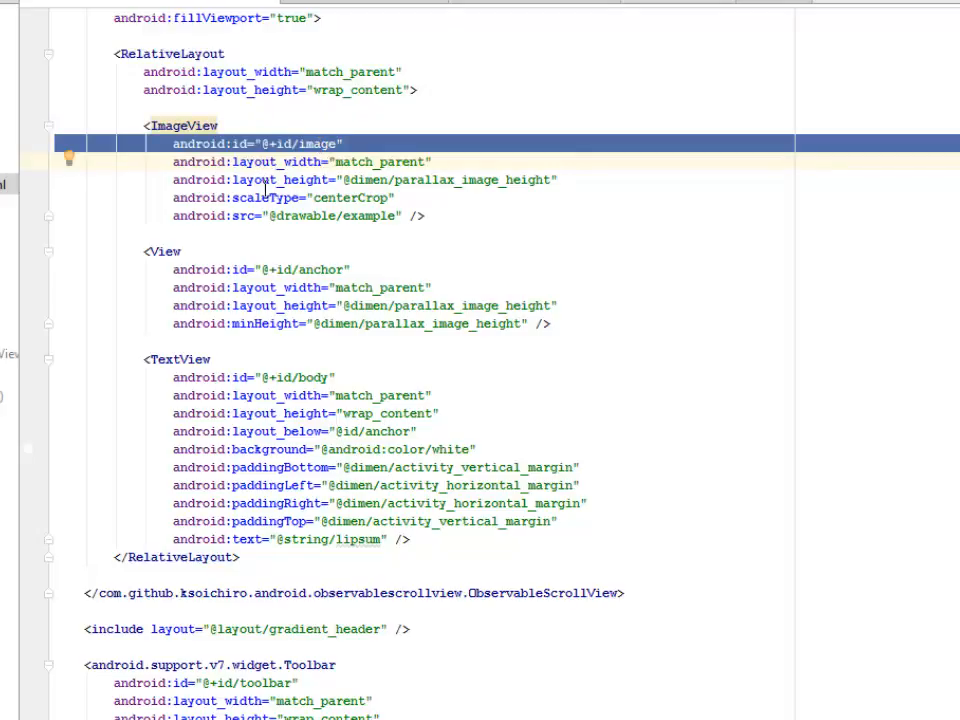
mouse_move(400, 180)
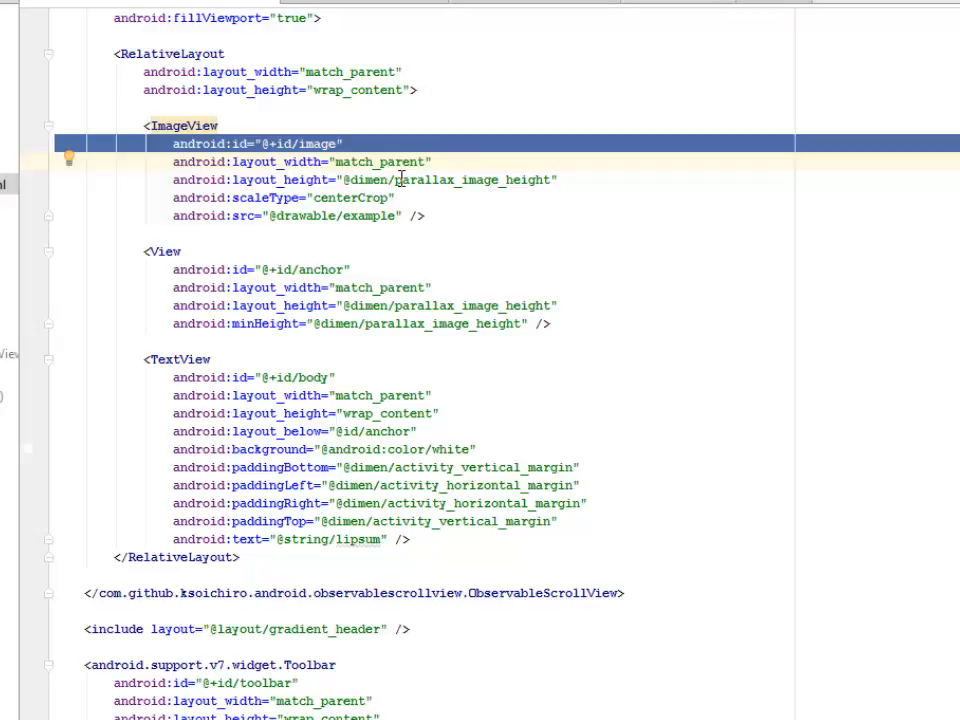
mouse_move(456, 164)
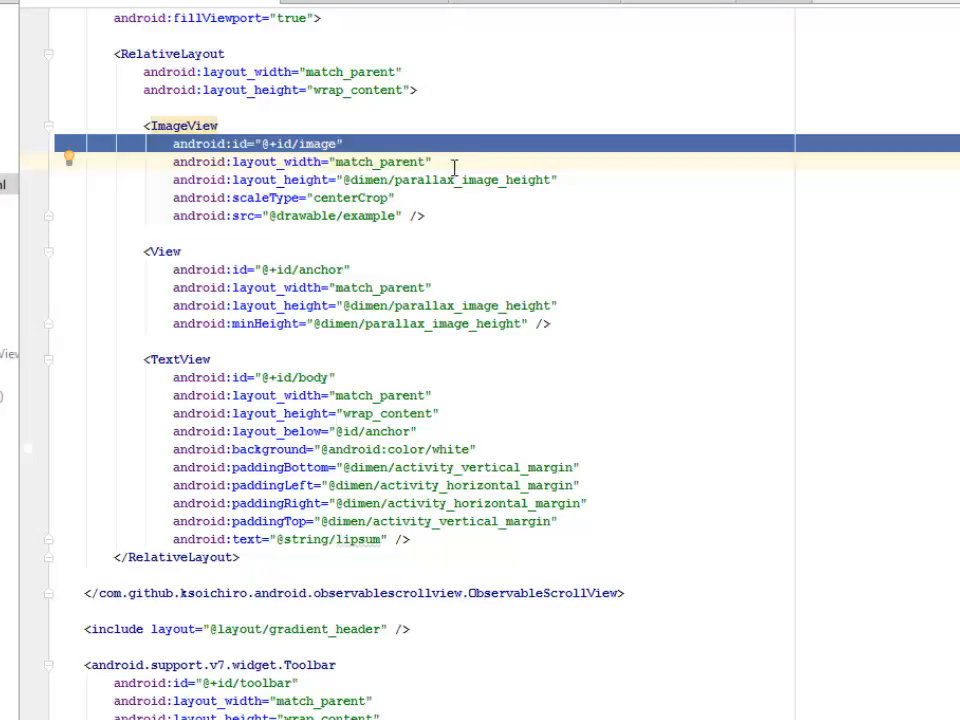
mouse_move(444, 184)
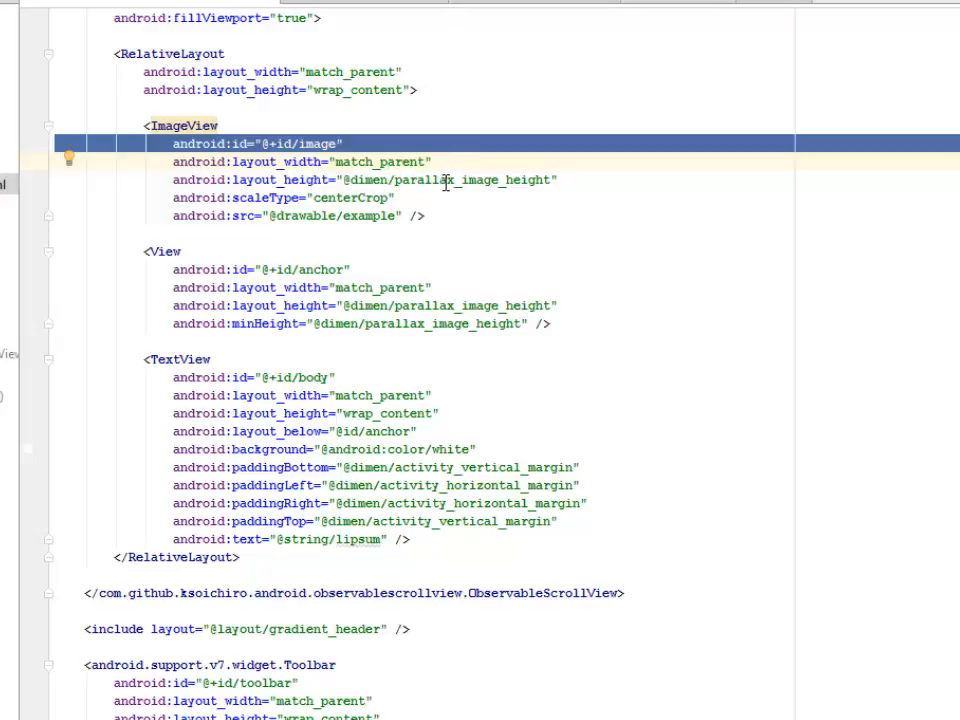
double_click(450, 180)
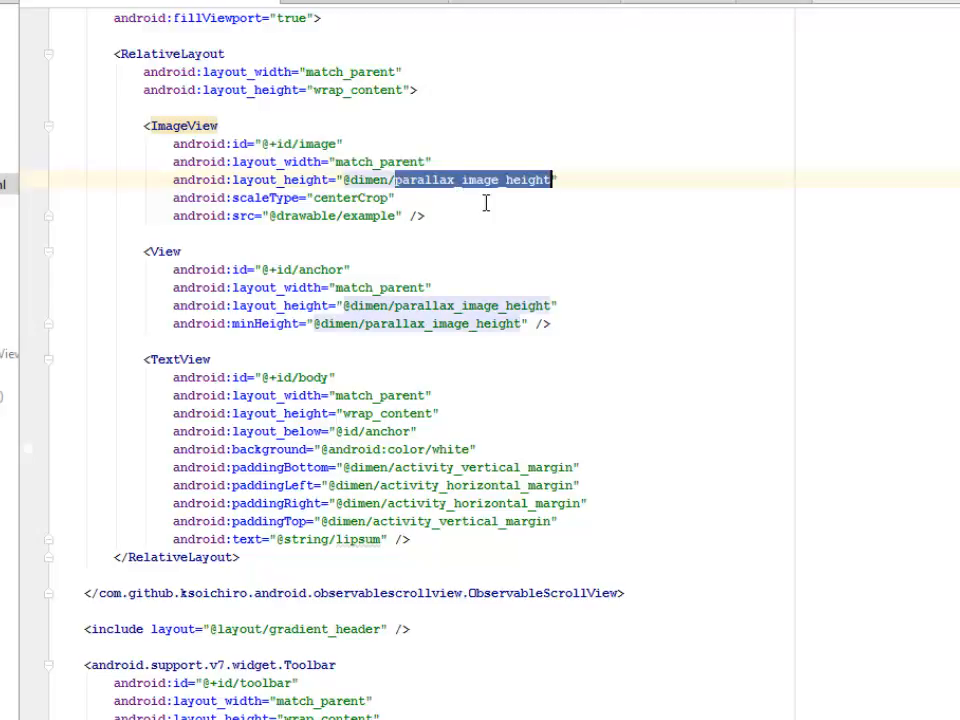
double_click(306, 216)
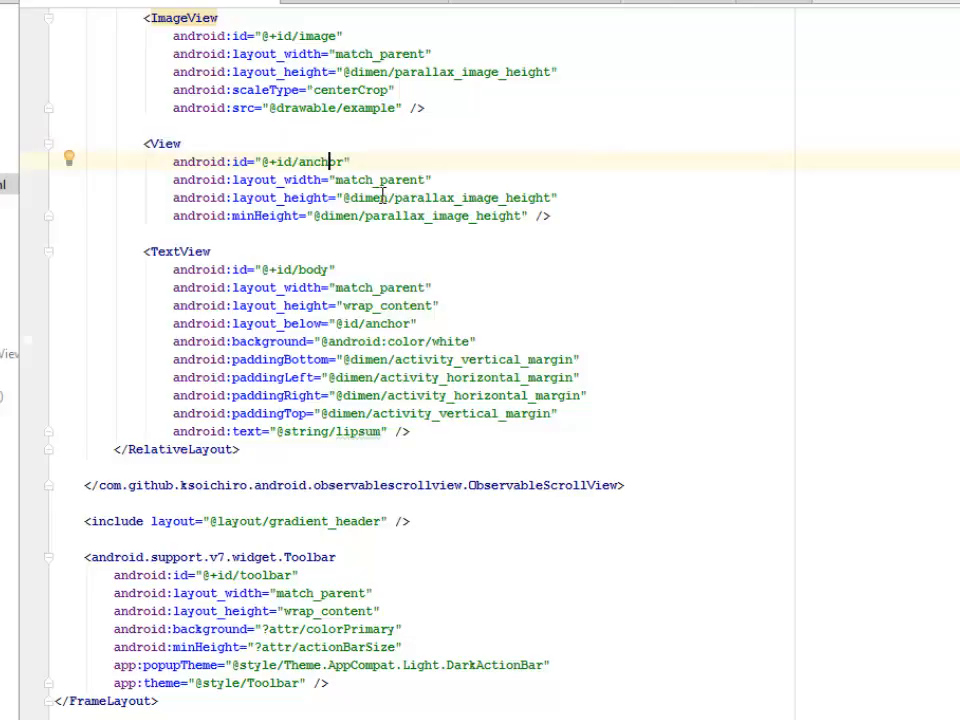
mouse_move(504, 264)
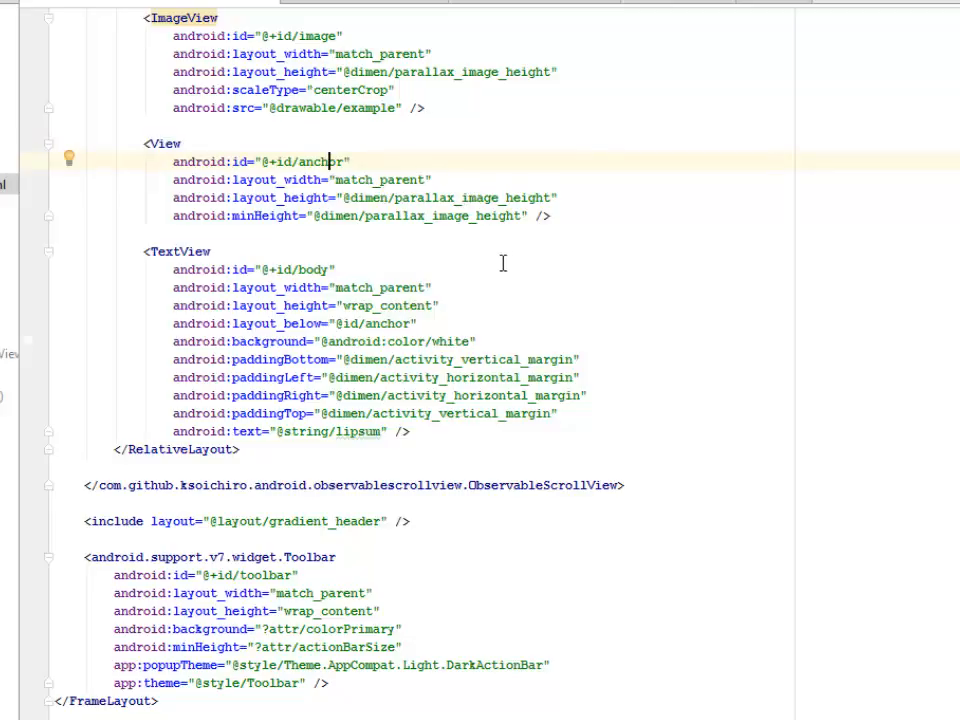
scroll(down, 3)
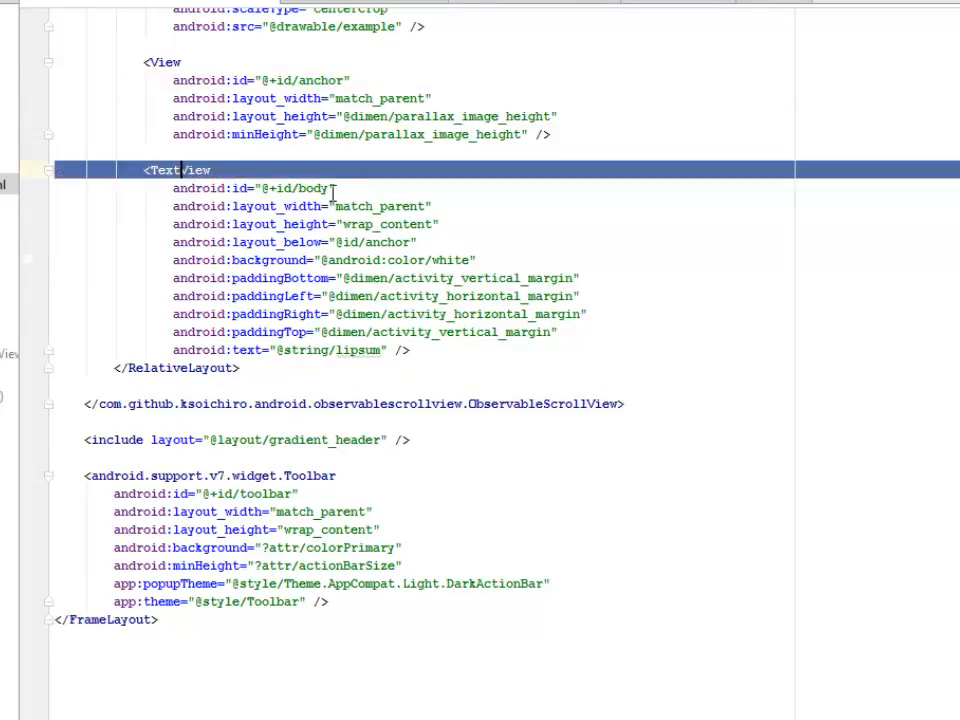
double_click(308, 188)
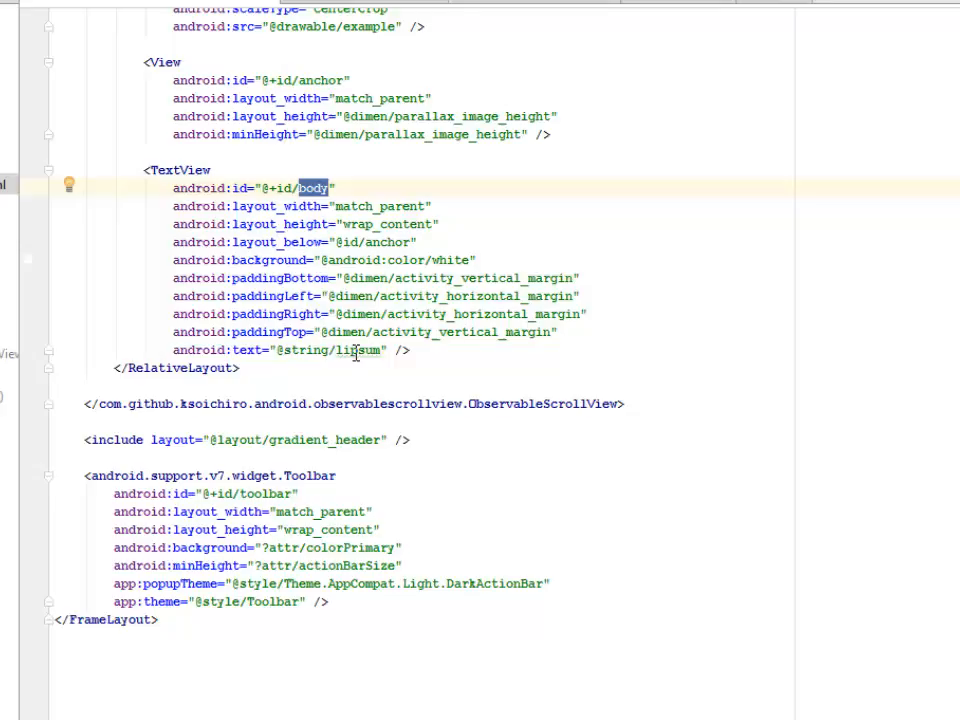
double_click(356, 350)
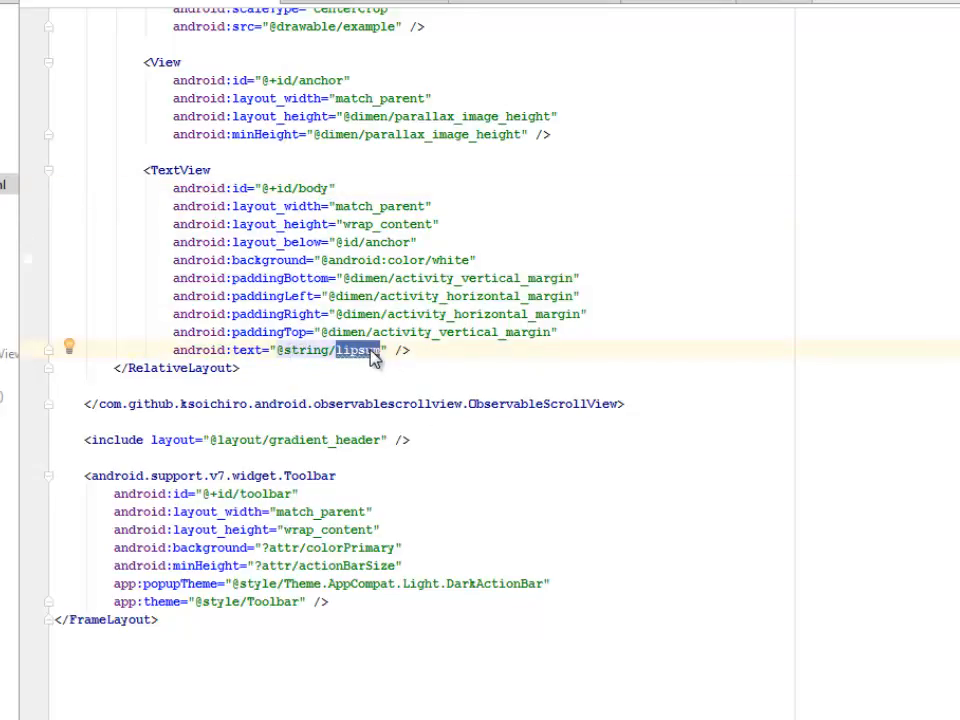
mouse_move(360, 348)
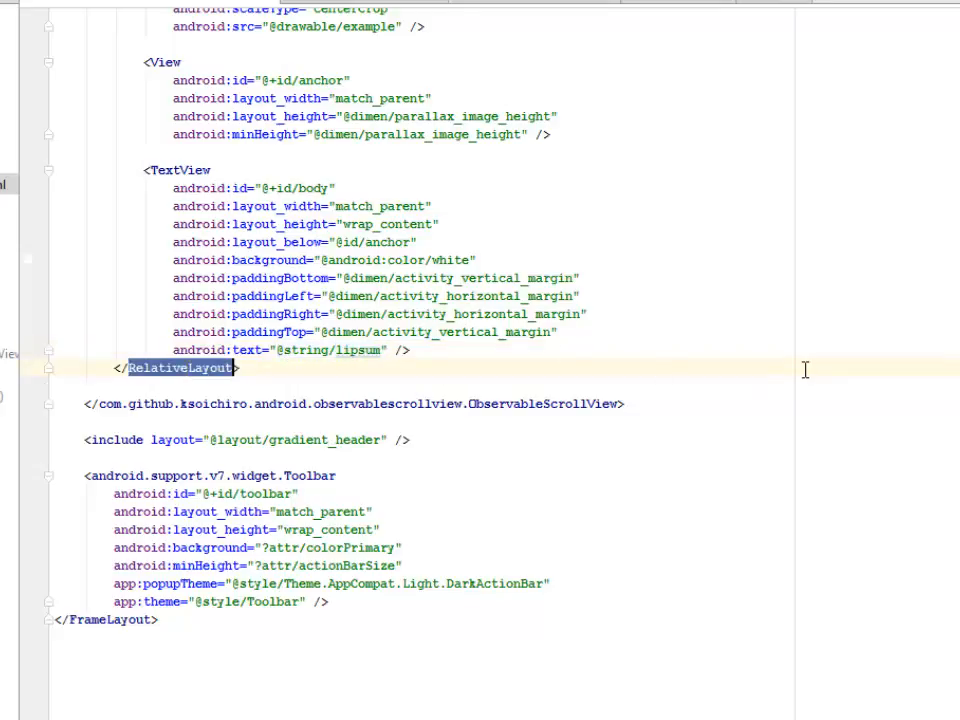
click(544, 404)
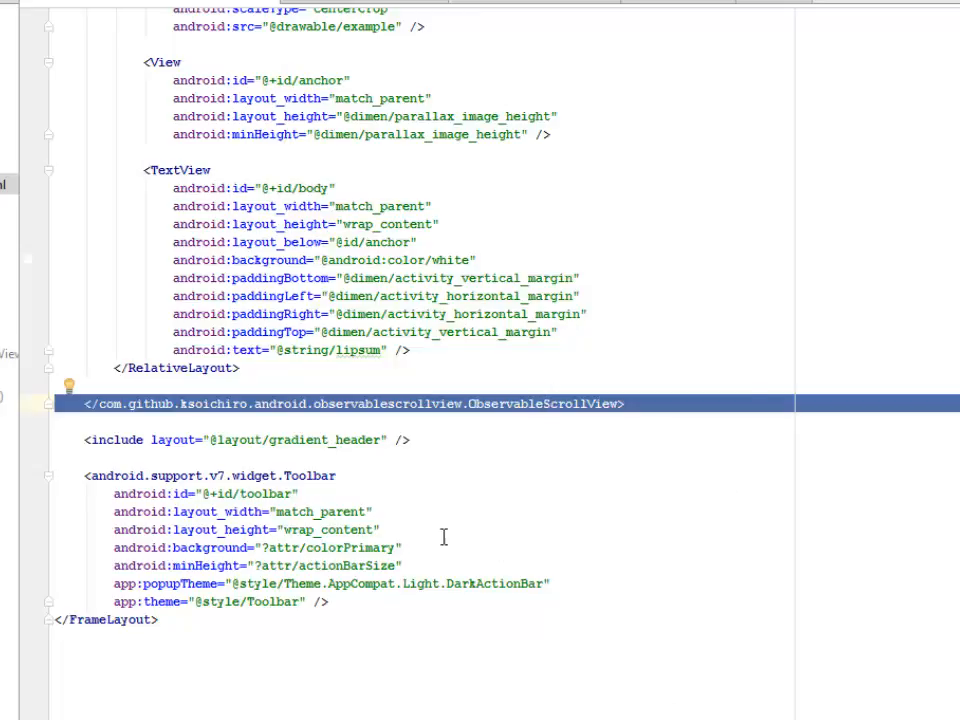
scroll(up, 3)
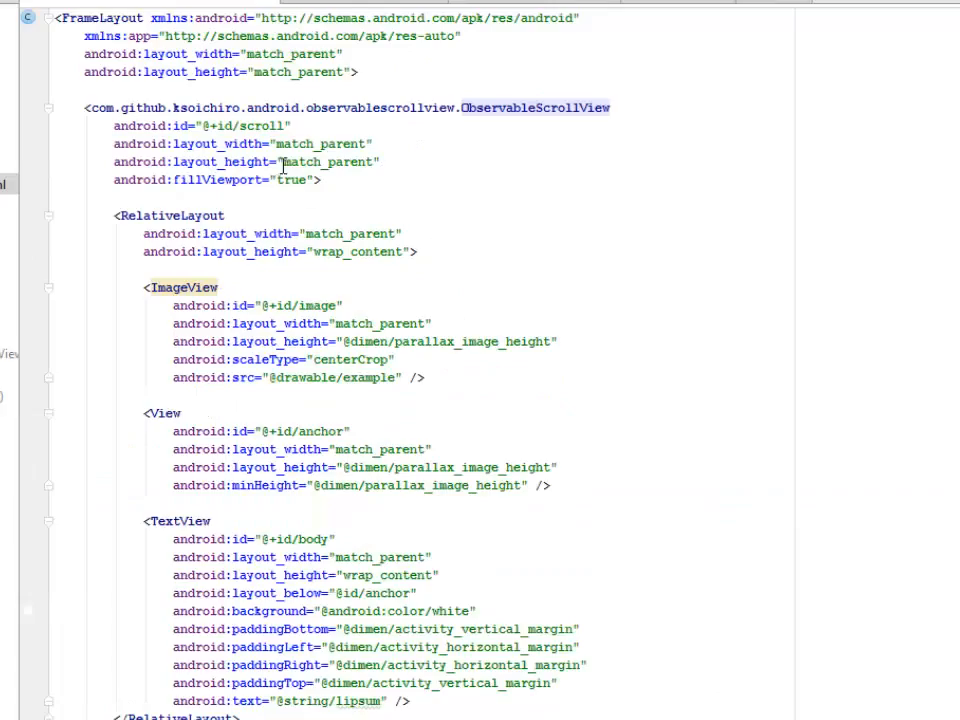
scroll(down, 3)
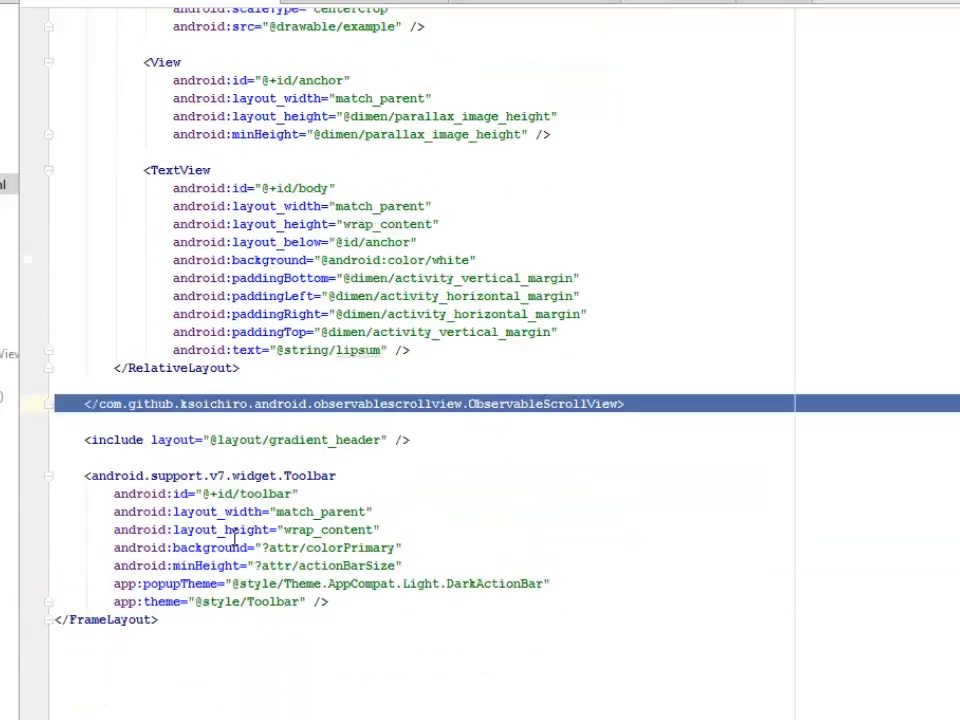
mouse_move(148, 438)
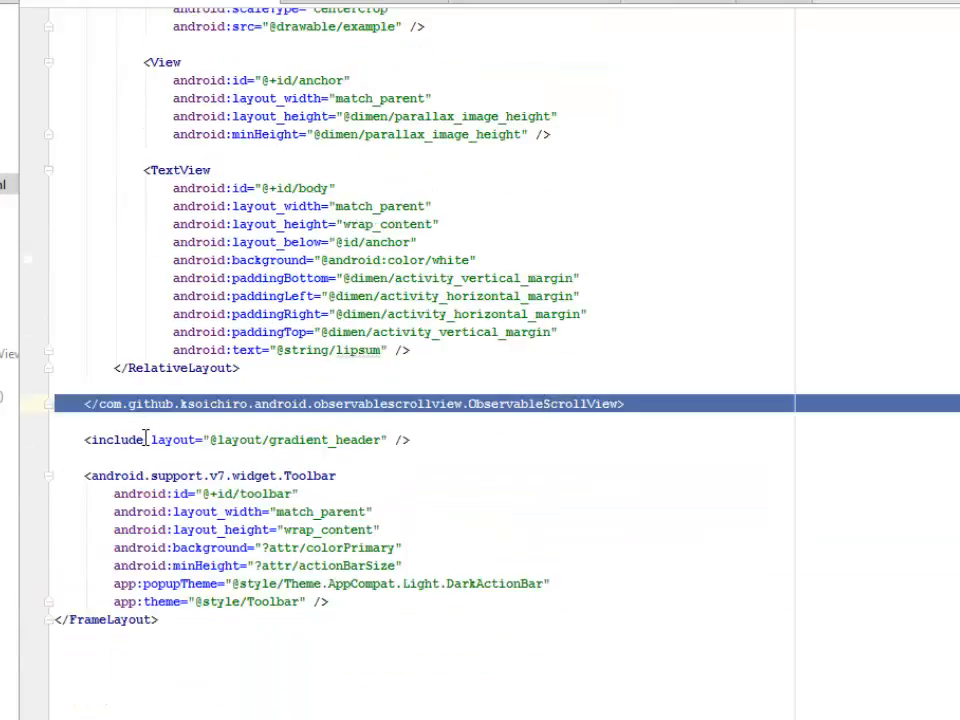
click(348, 440)
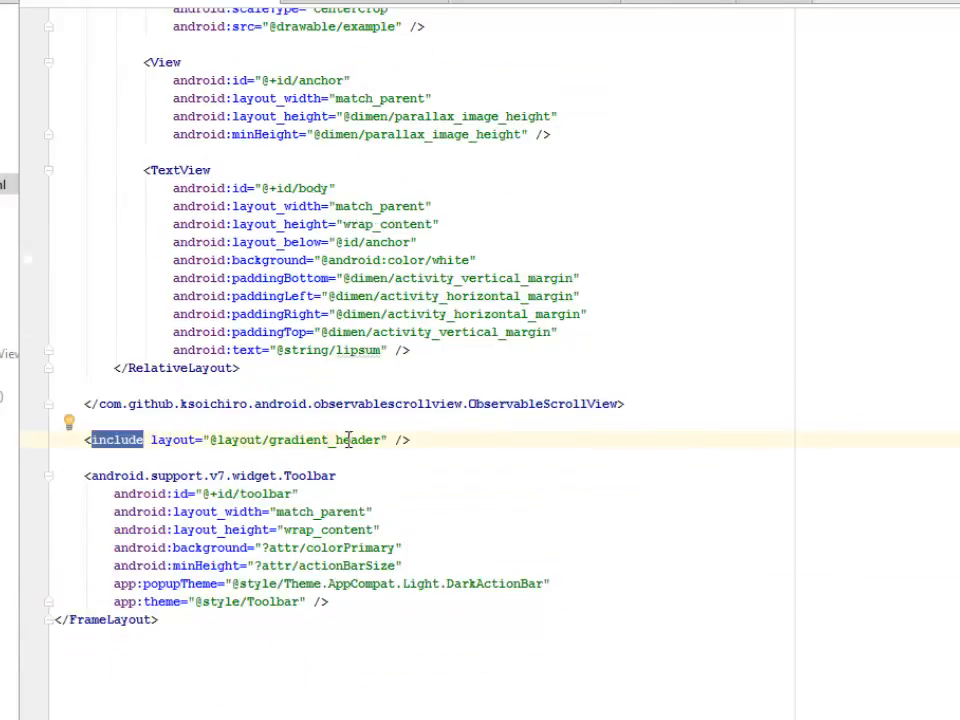
double_click(324, 440)
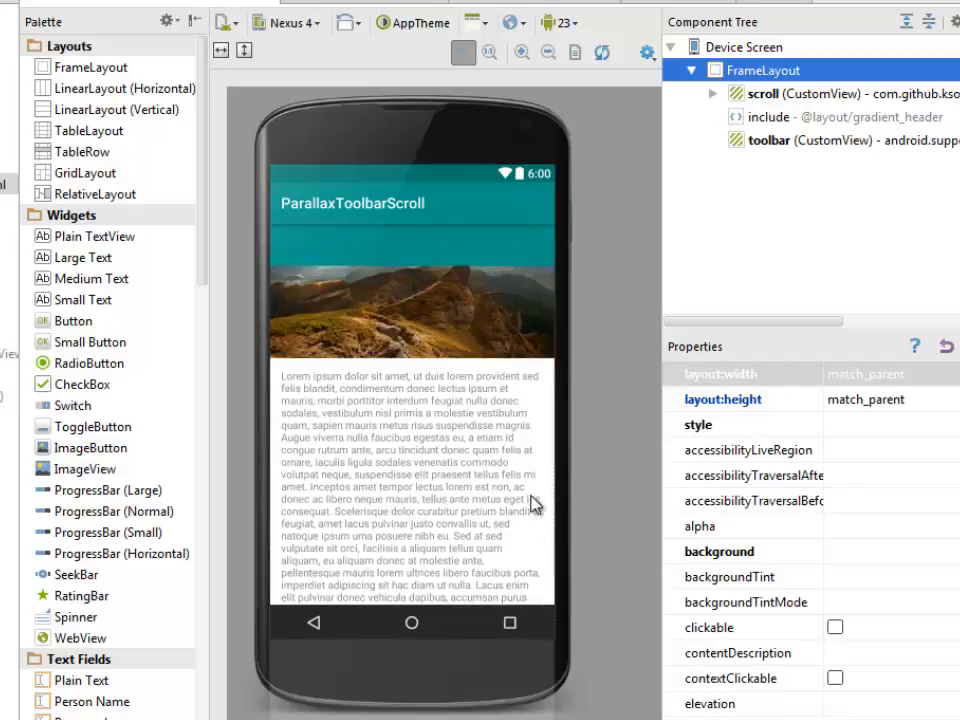
mouse_move(464, 490)
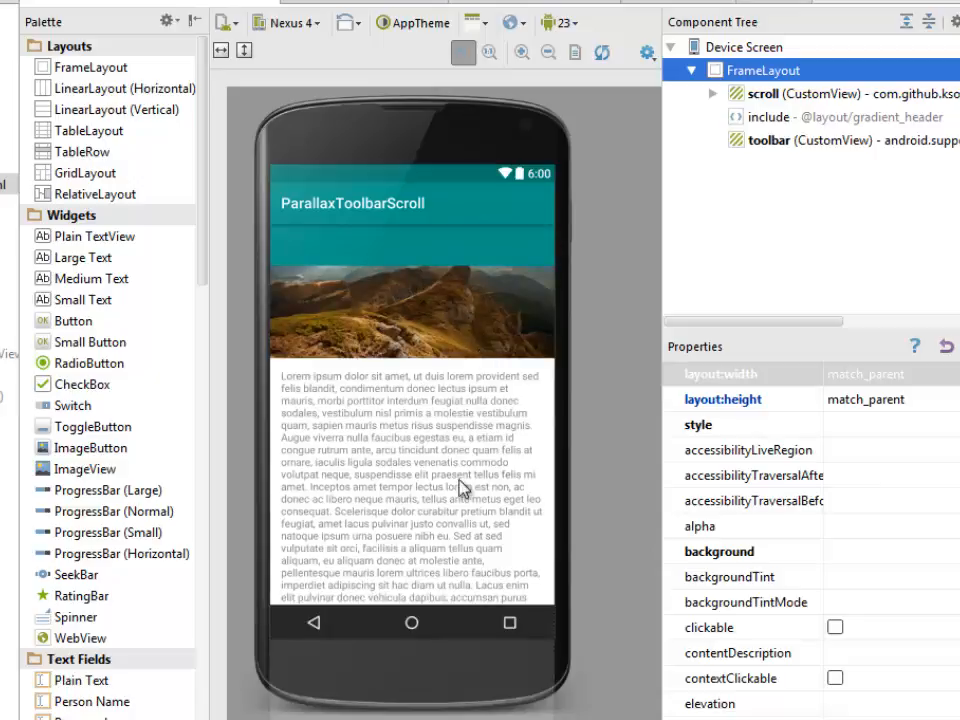
mouse_move(420, 296)
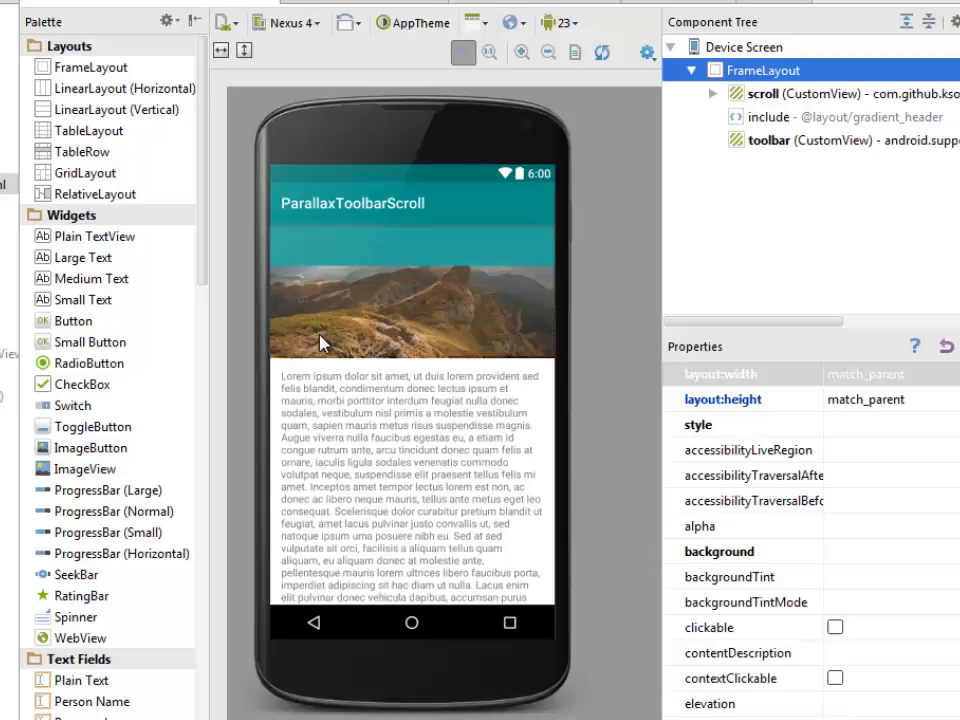
mouse_move(390, 336)
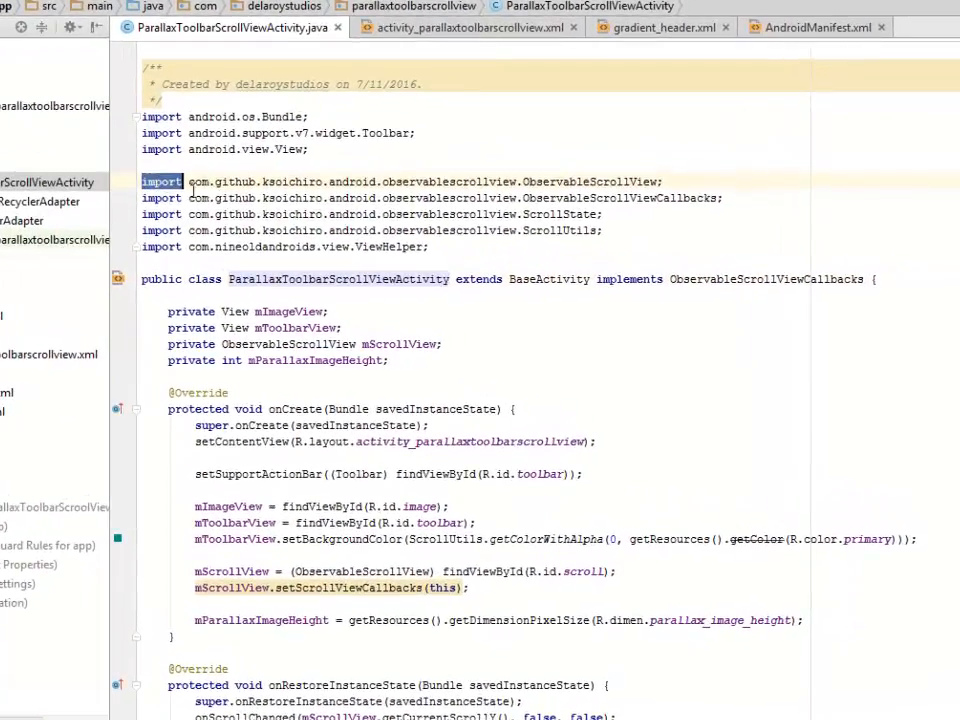
drag(142, 180, 424, 250)
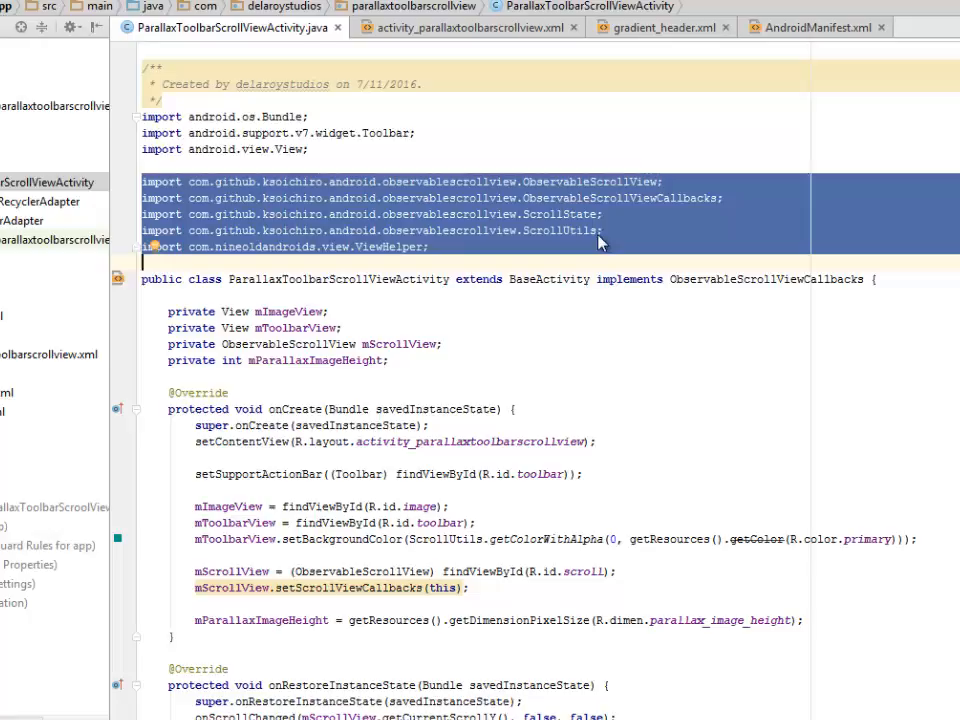
mouse_move(608, 248)
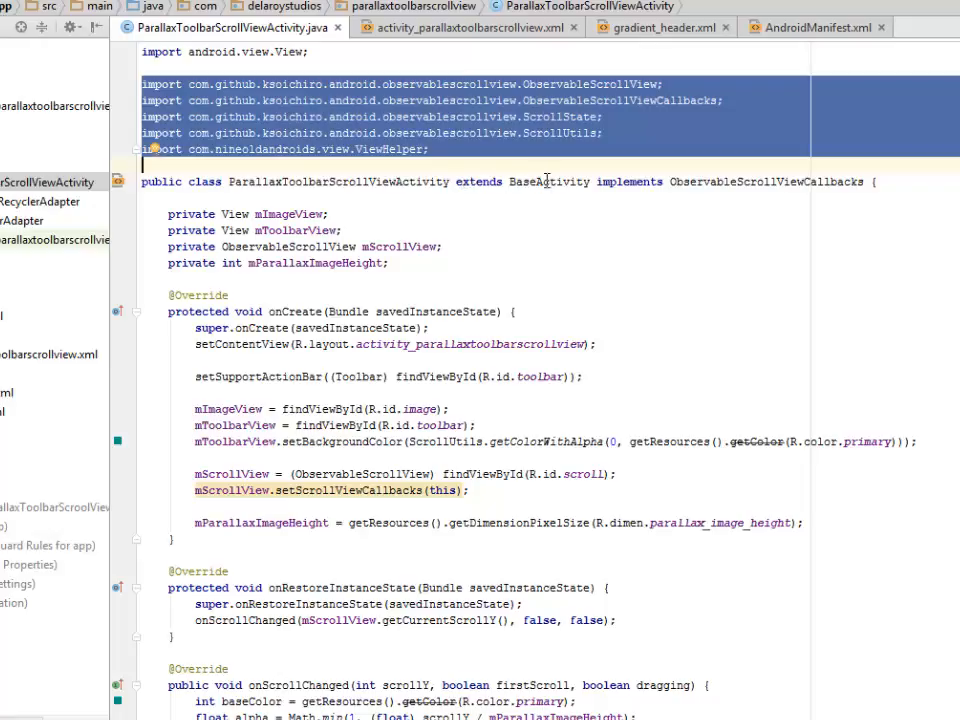
mouse_move(612, 188)
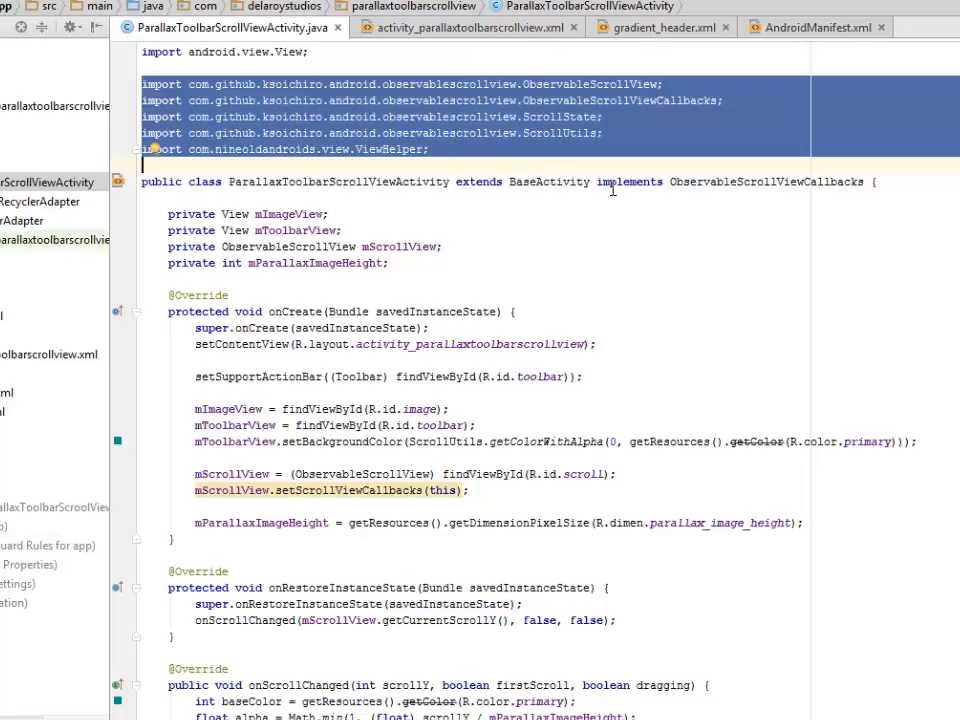
mouse_move(780, 204)
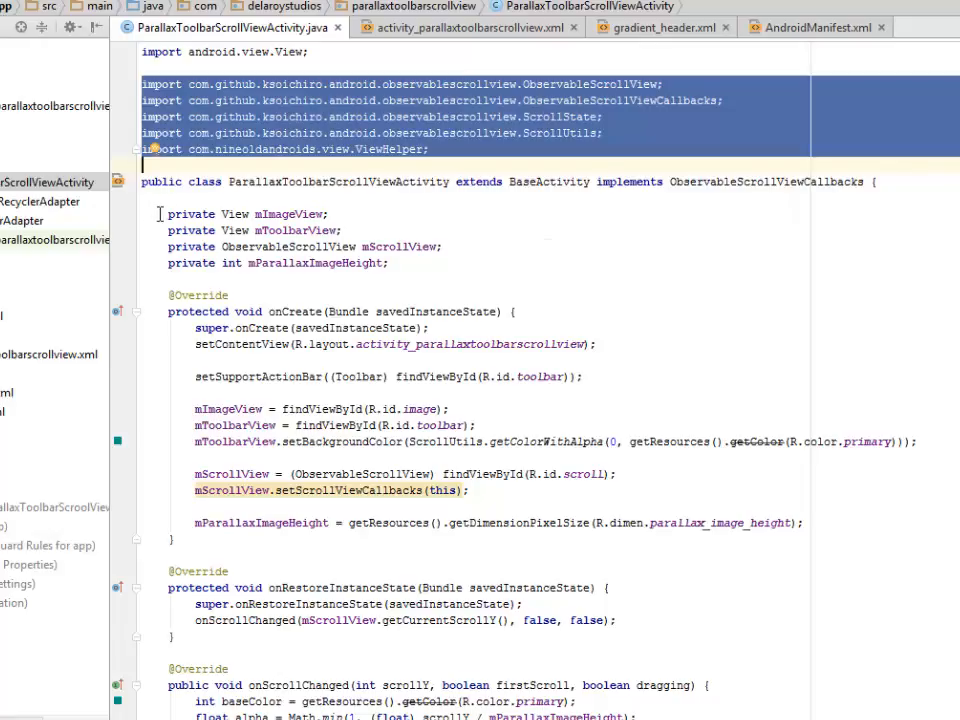
scroll(down, 3)
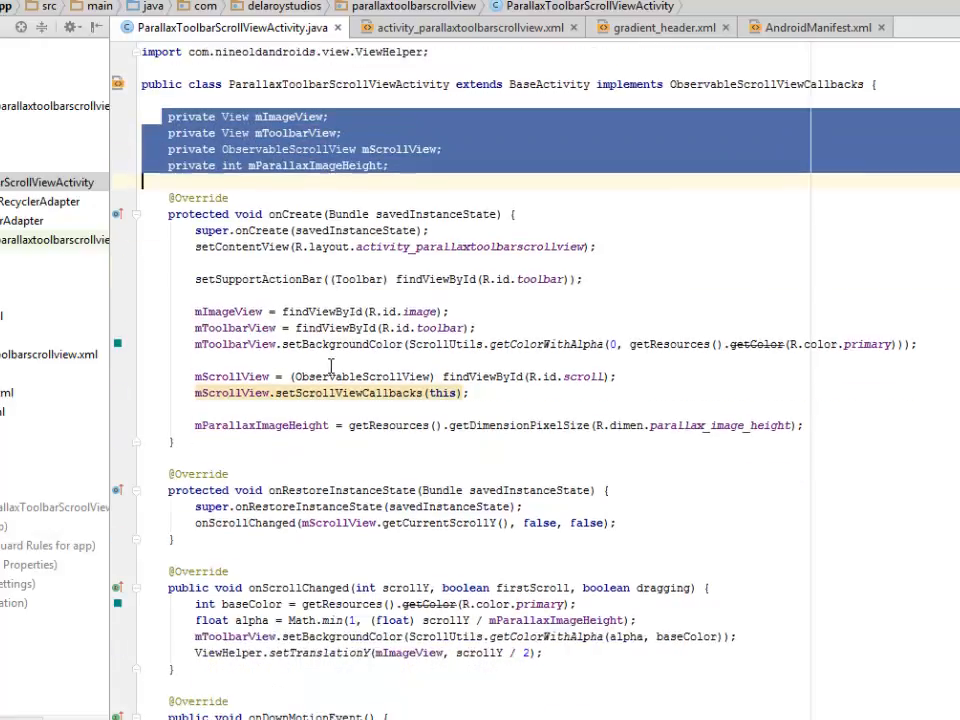
click(476, 248)
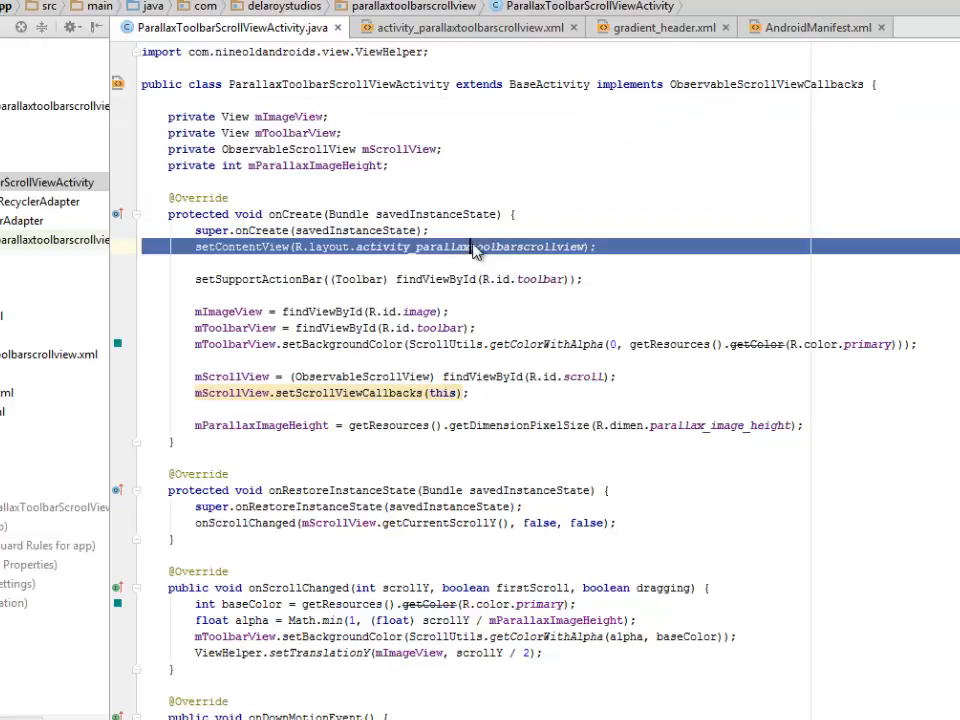
double_click(470, 248)
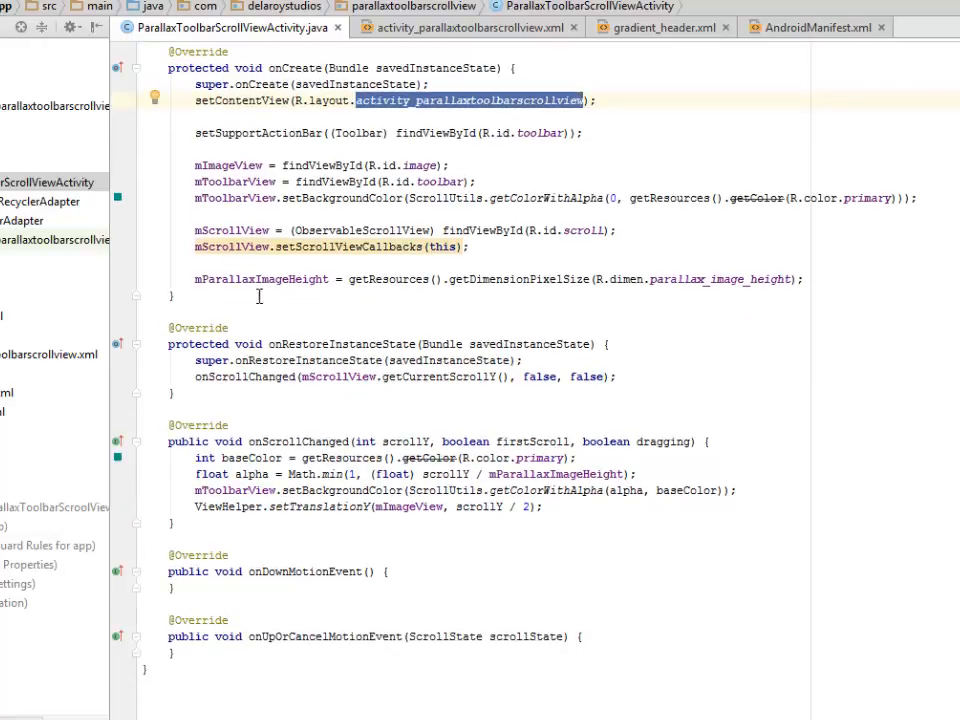
click(190, 164)
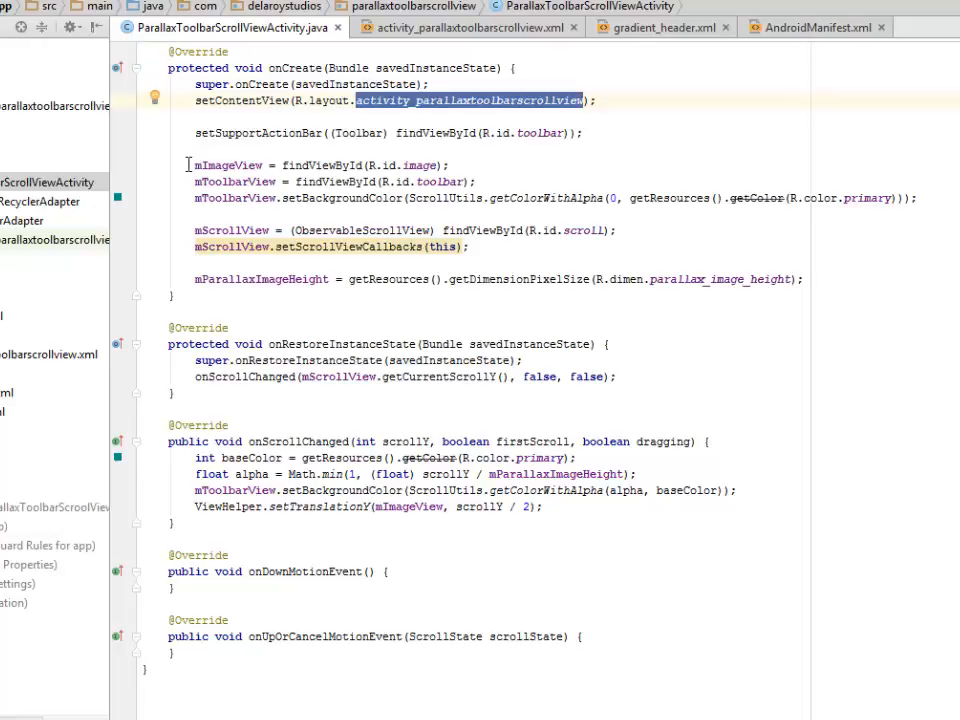
click(196, 164)
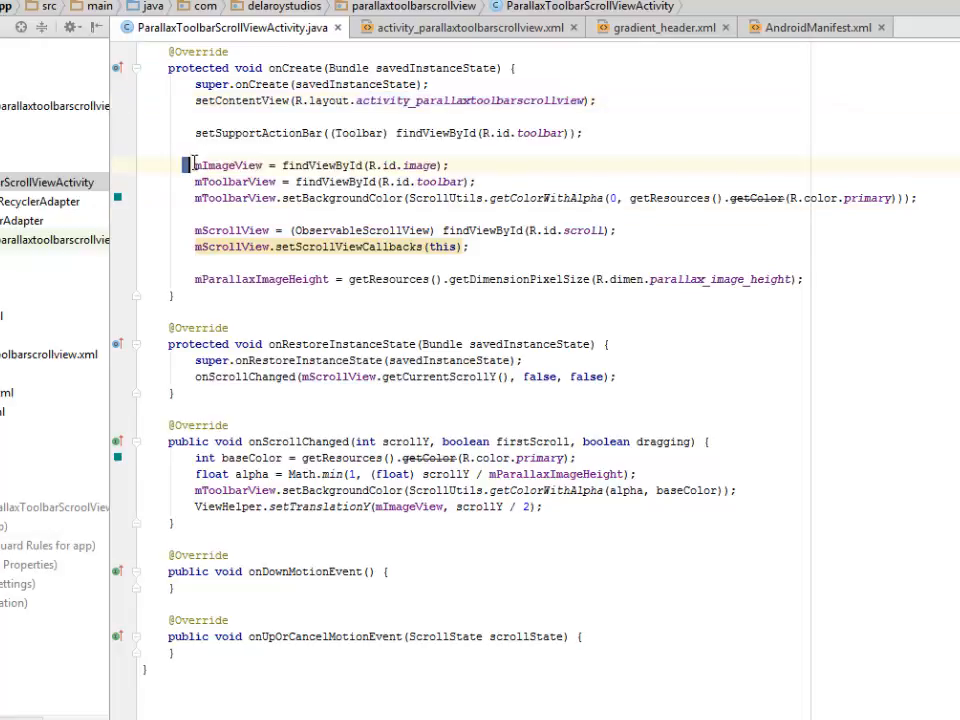
drag(188, 164, 330, 230)
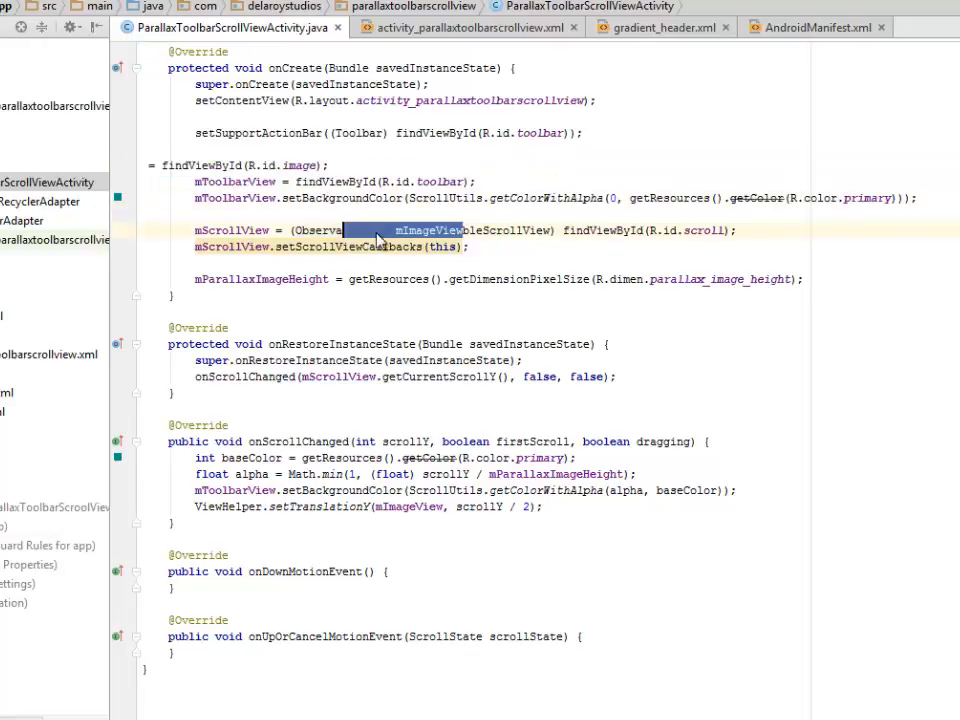
mouse_move(400, 236)
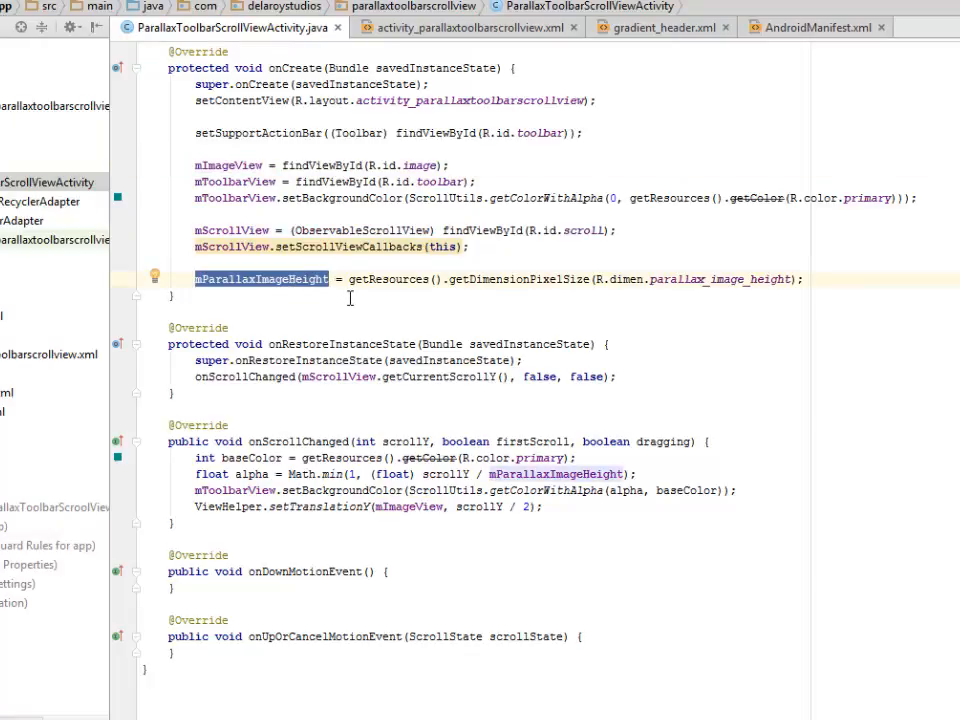
click(400, 280)
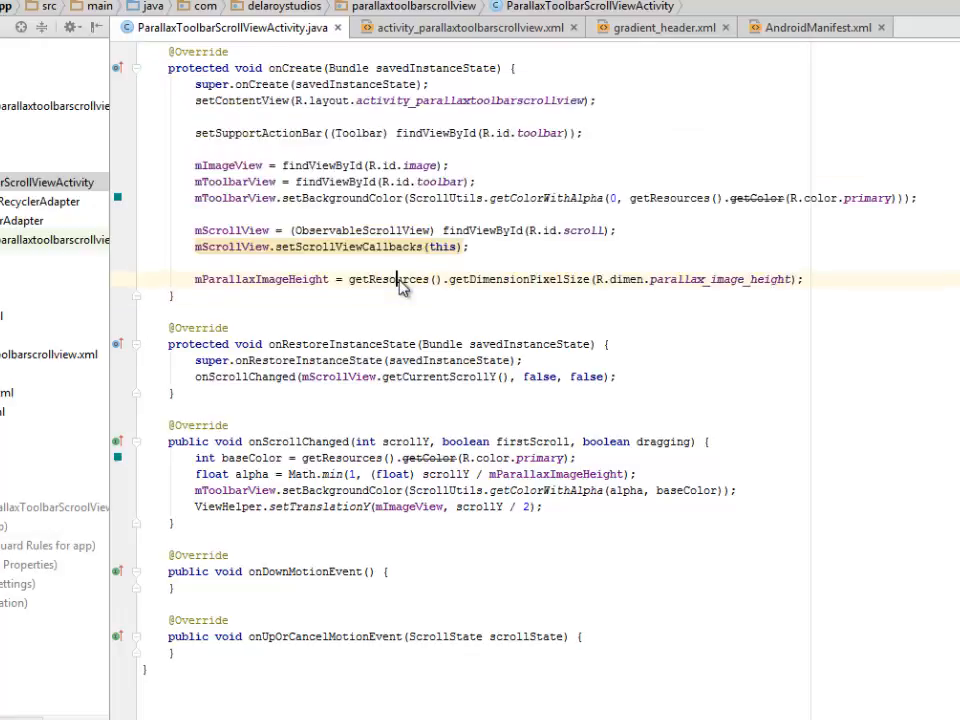
double_click(518, 280)
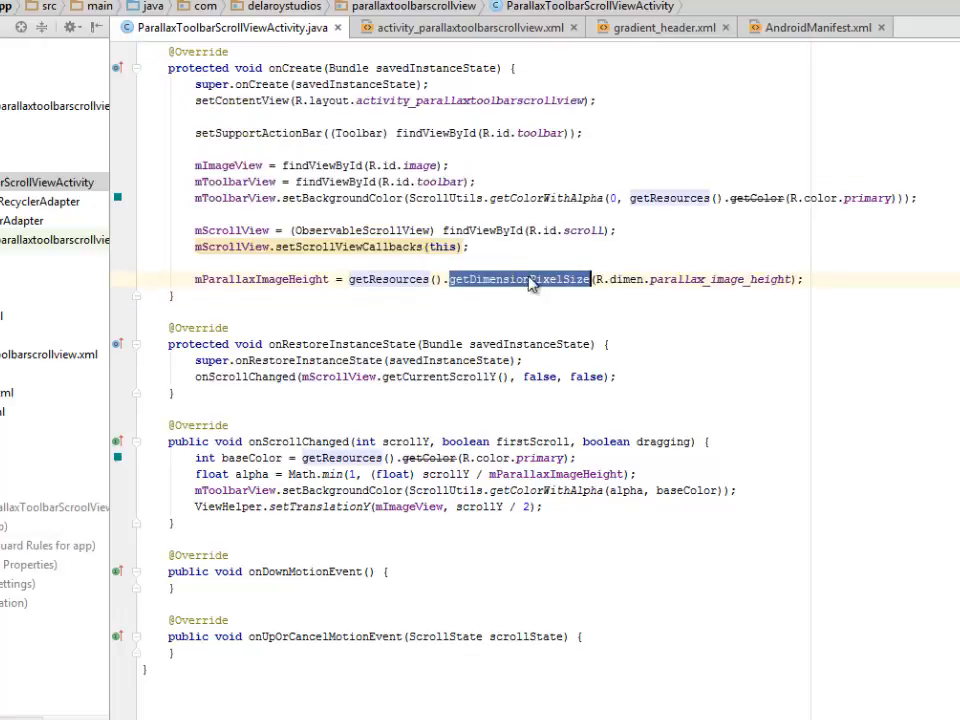
mouse_move(834, 324)
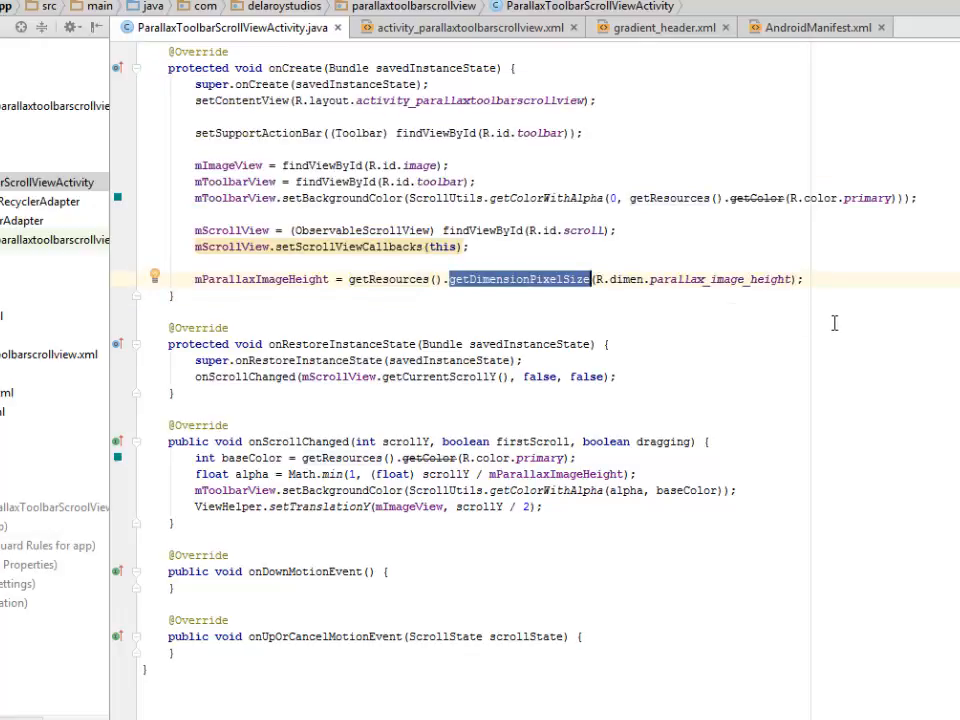
click(630, 280)
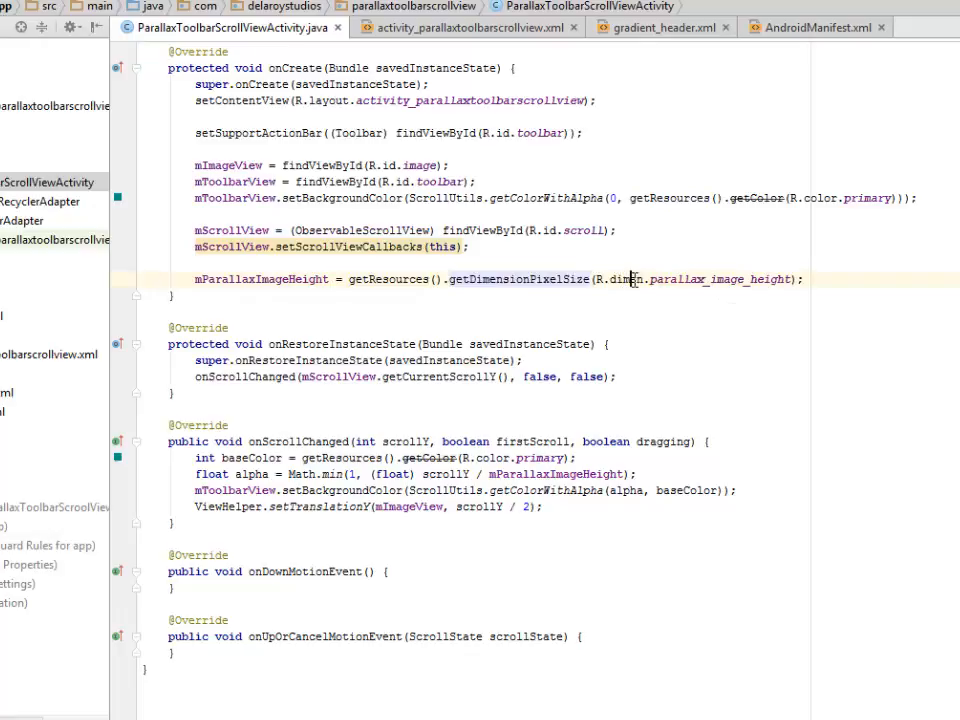
double_click(624, 280)
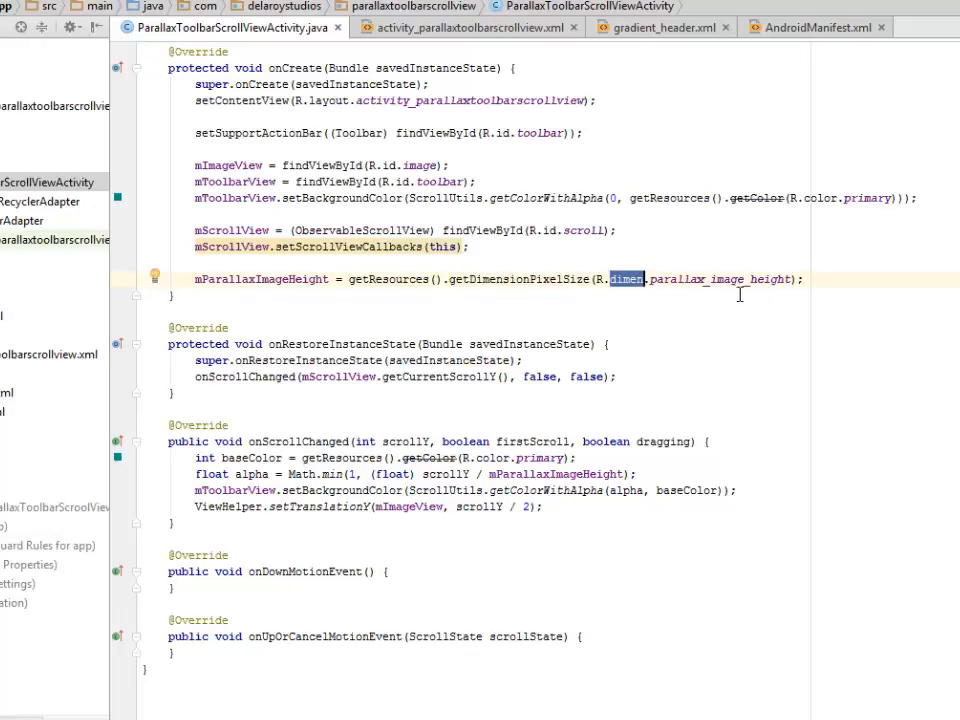
double_click(720, 280)
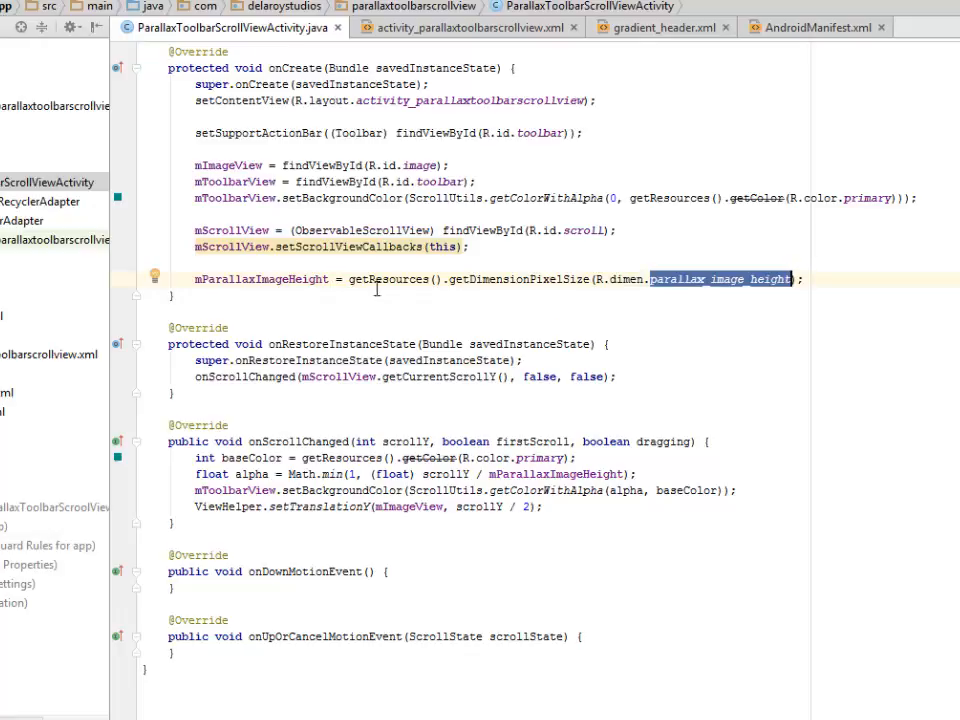
double_click(260, 278)
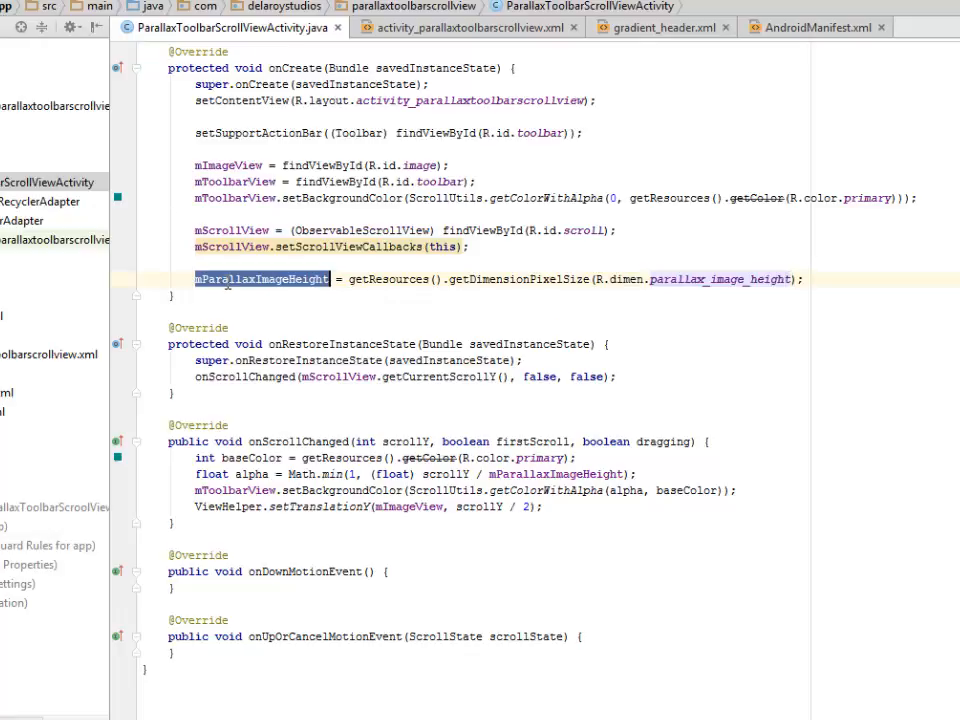
mouse_move(290, 284)
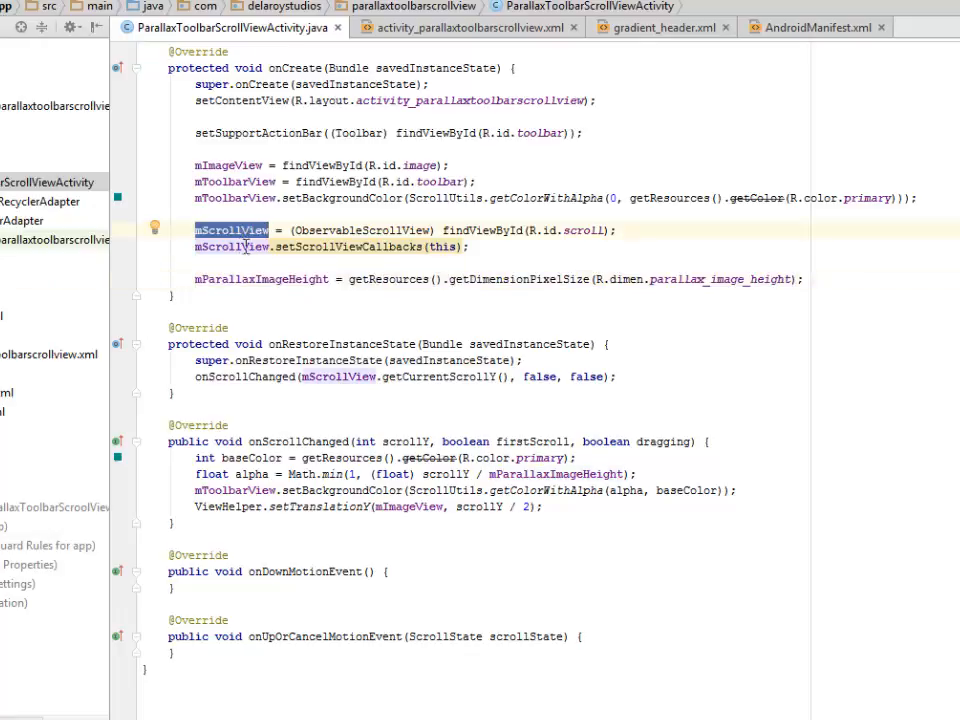
mouse_move(352, 248)
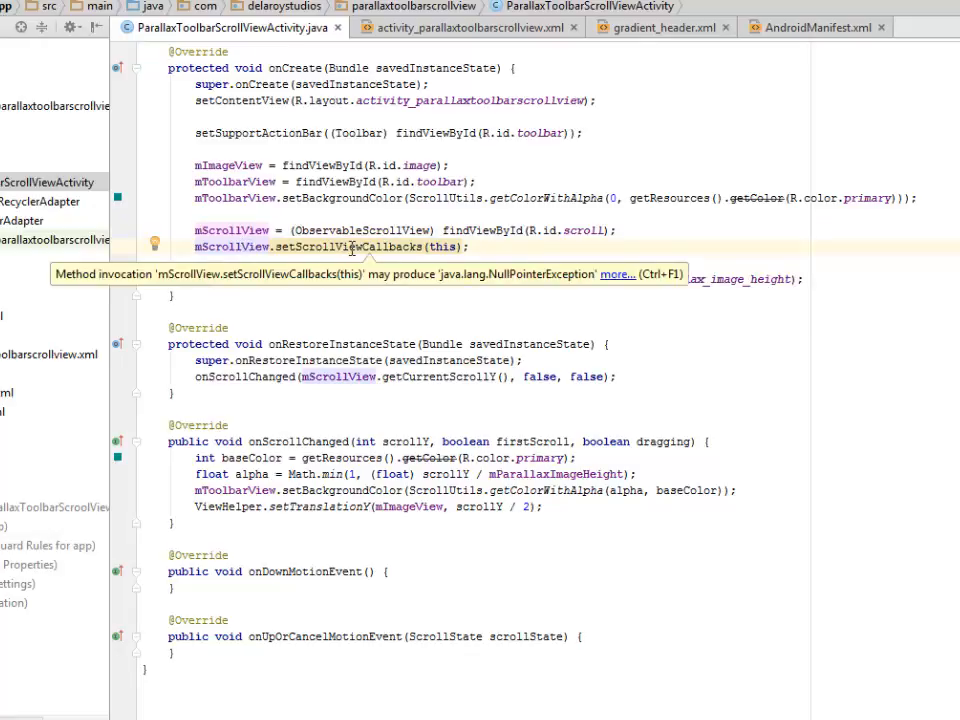
double_click(348, 248)
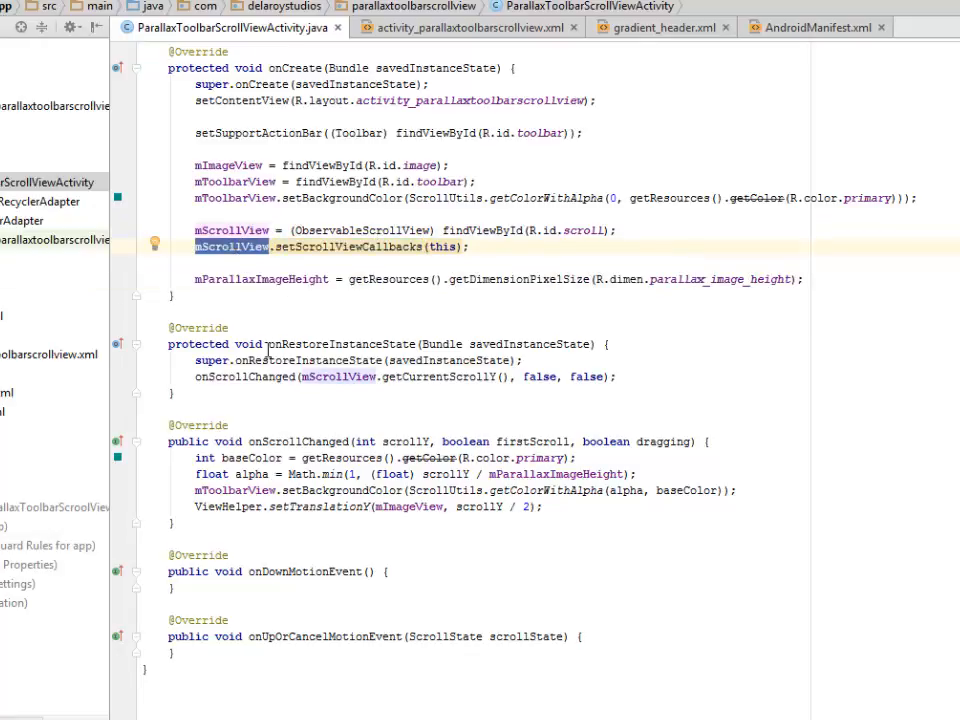
double_click(342, 344)
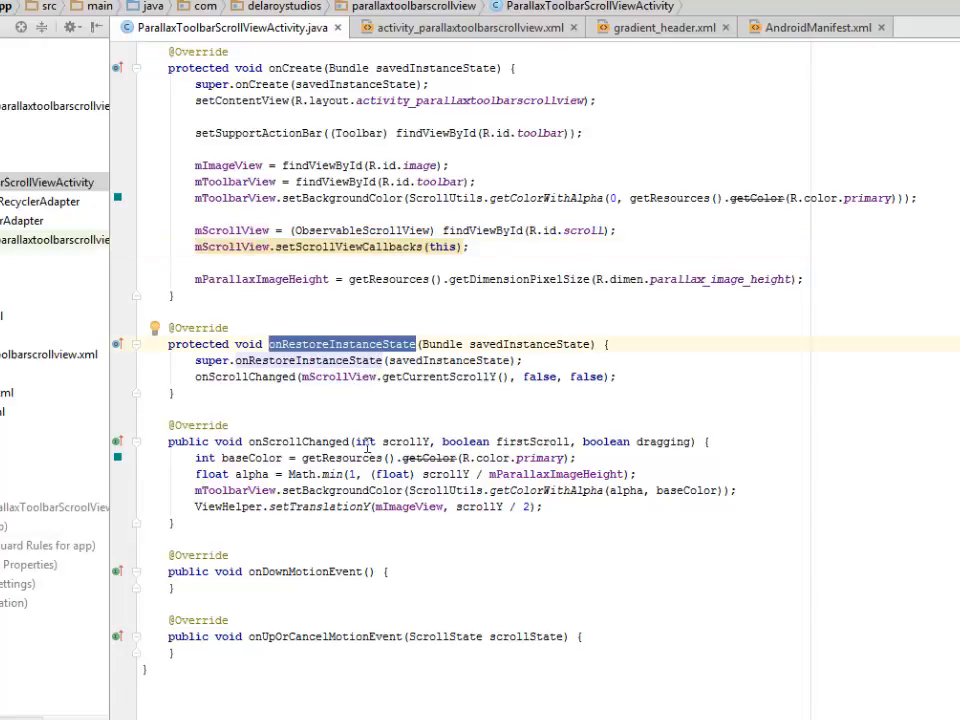
double_click(296, 442)
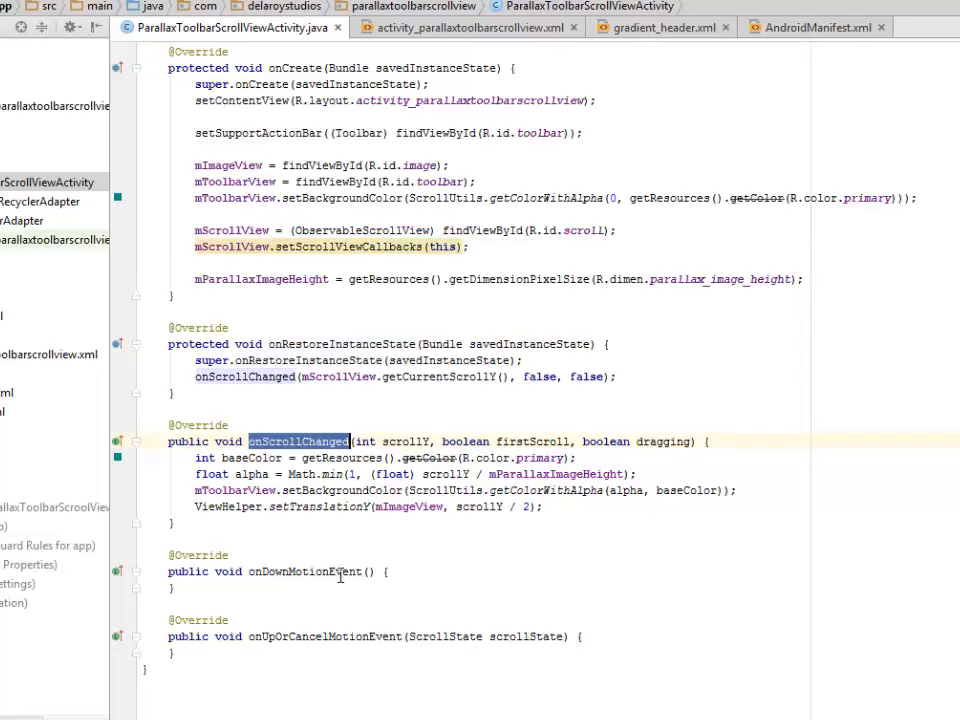
double_click(306, 572)
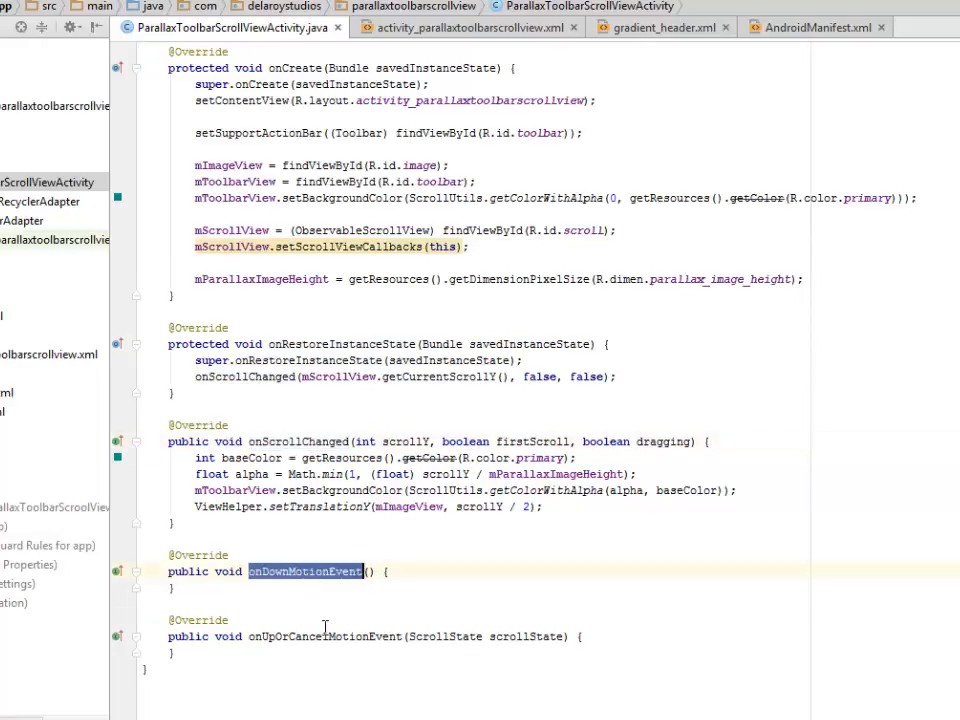
click(336, 636)
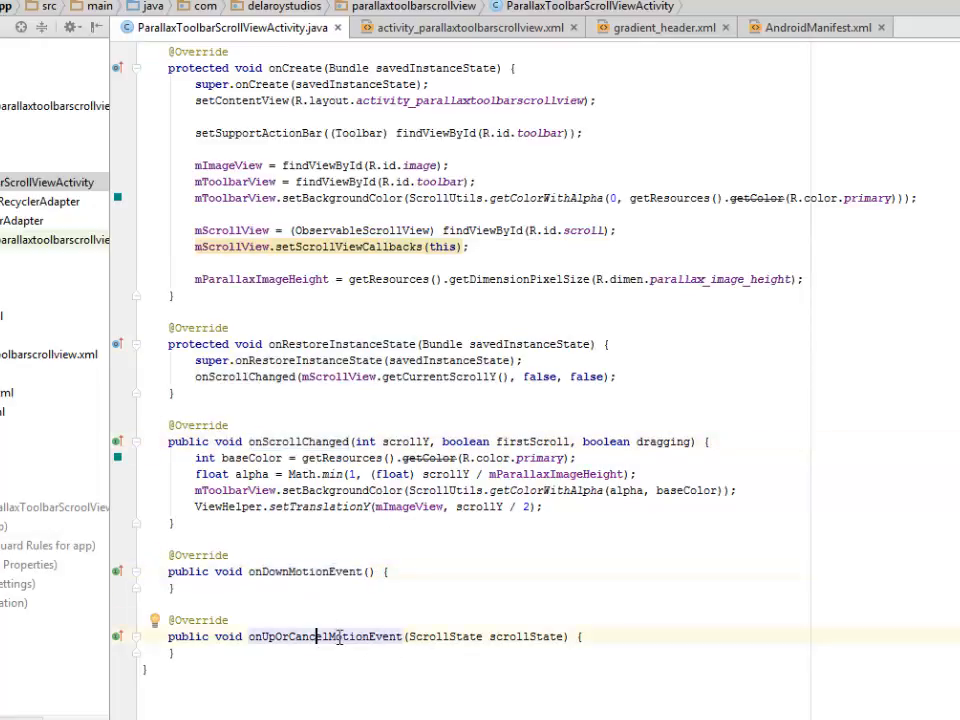
double_click(324, 636)
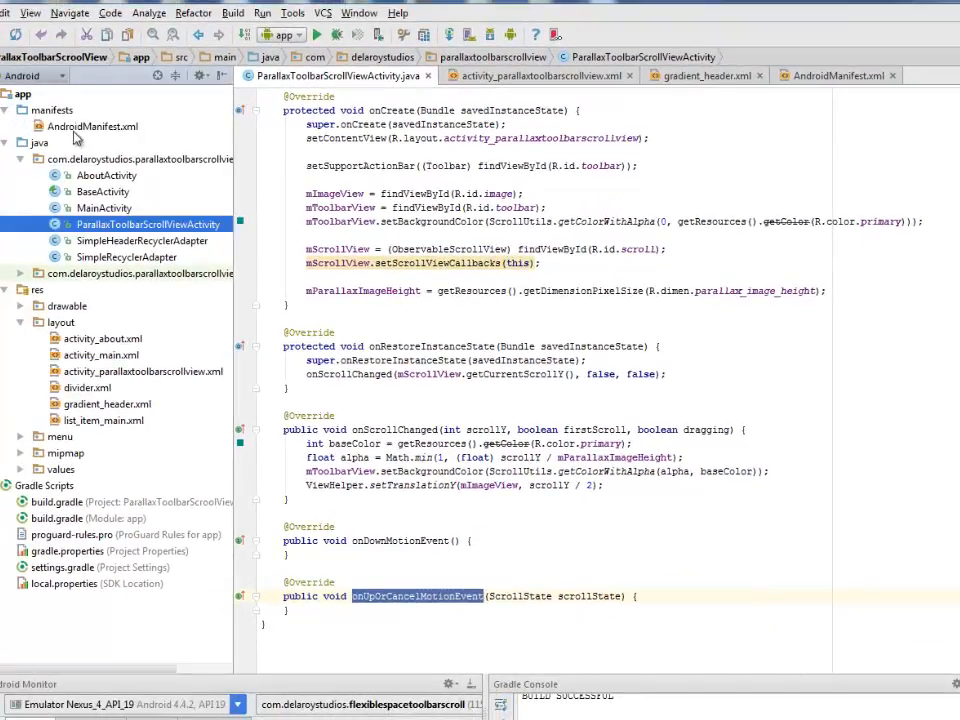
click(836, 76)
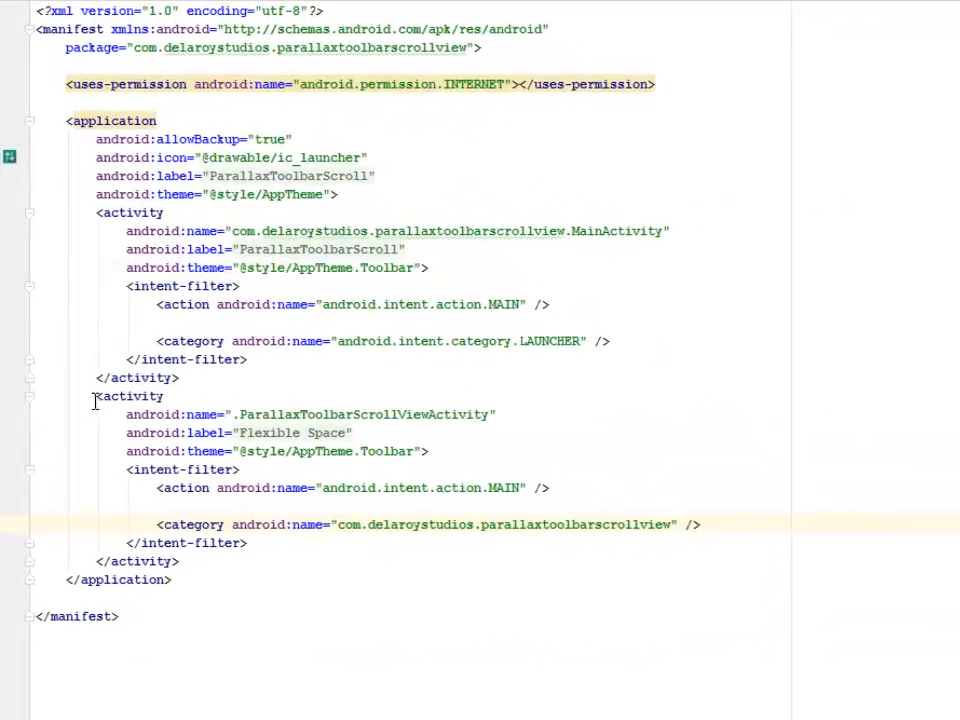
drag(92, 396, 660, 544)
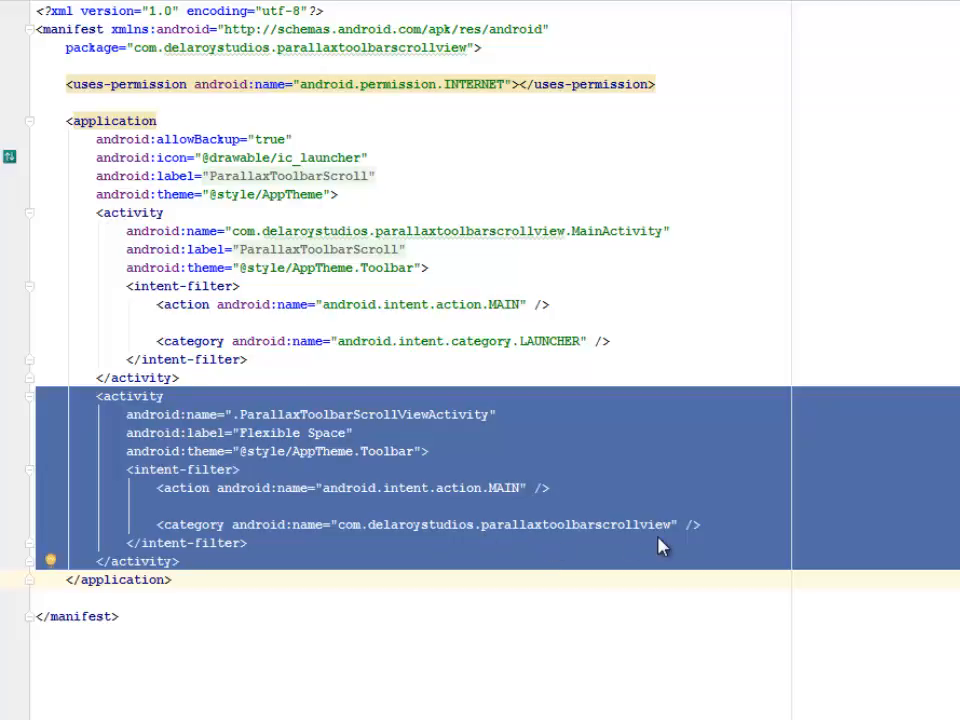
mouse_move(632, 548)
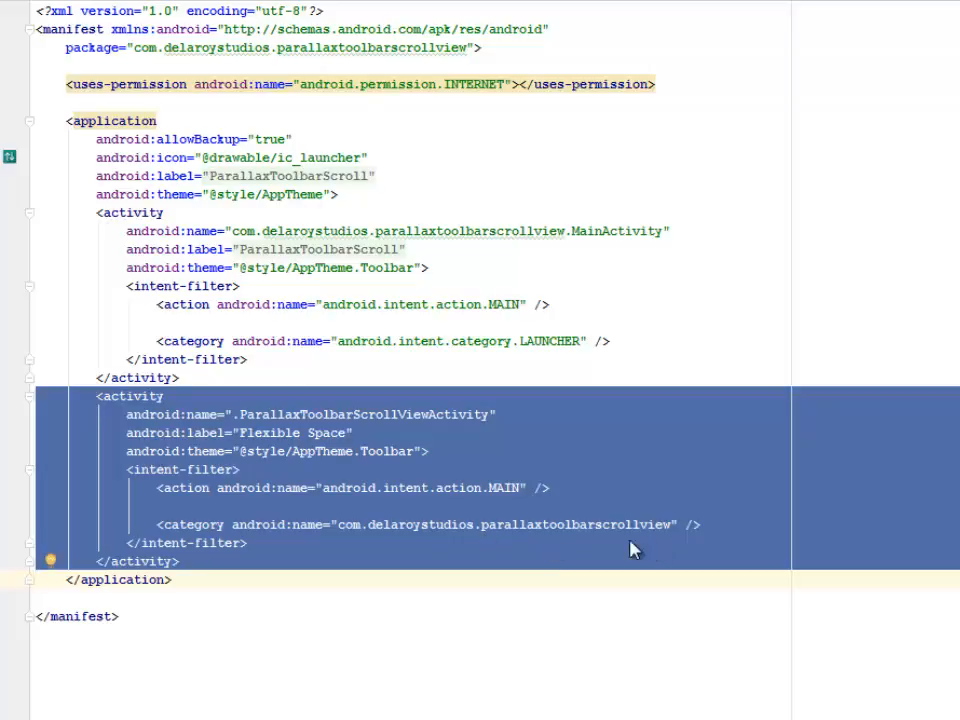
mouse_move(304, 504)
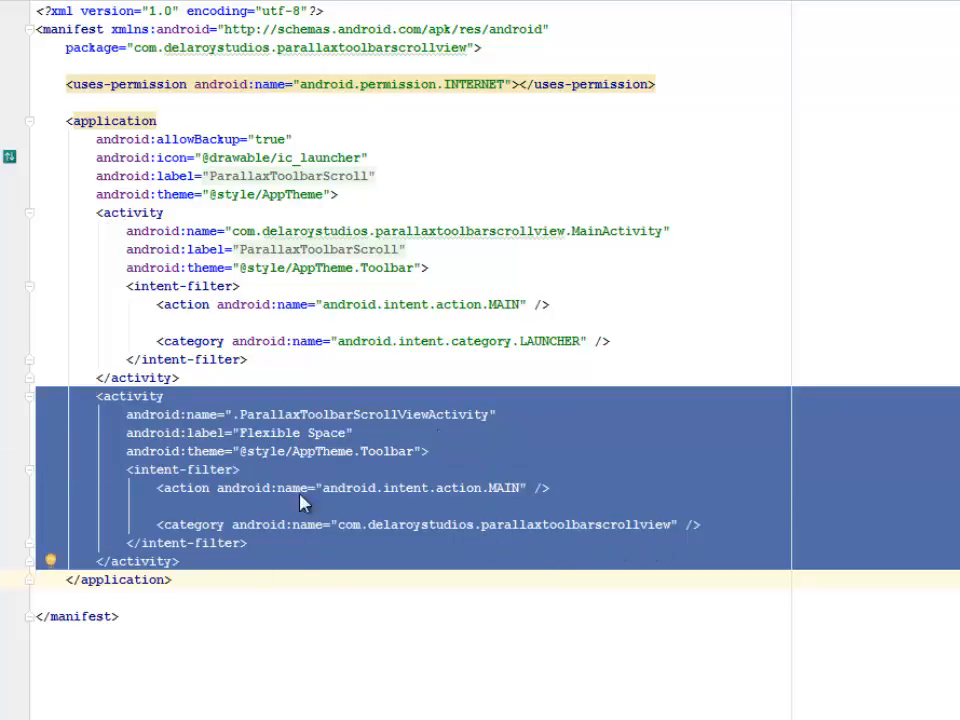
mouse_move(420, 524)
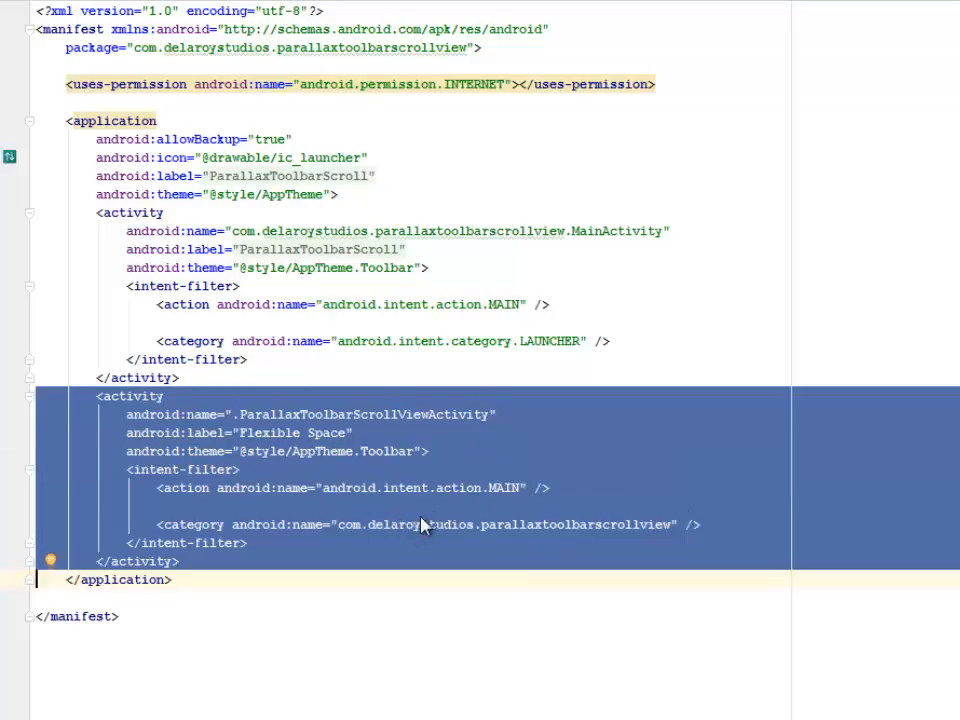
mouse_move(436, 208)
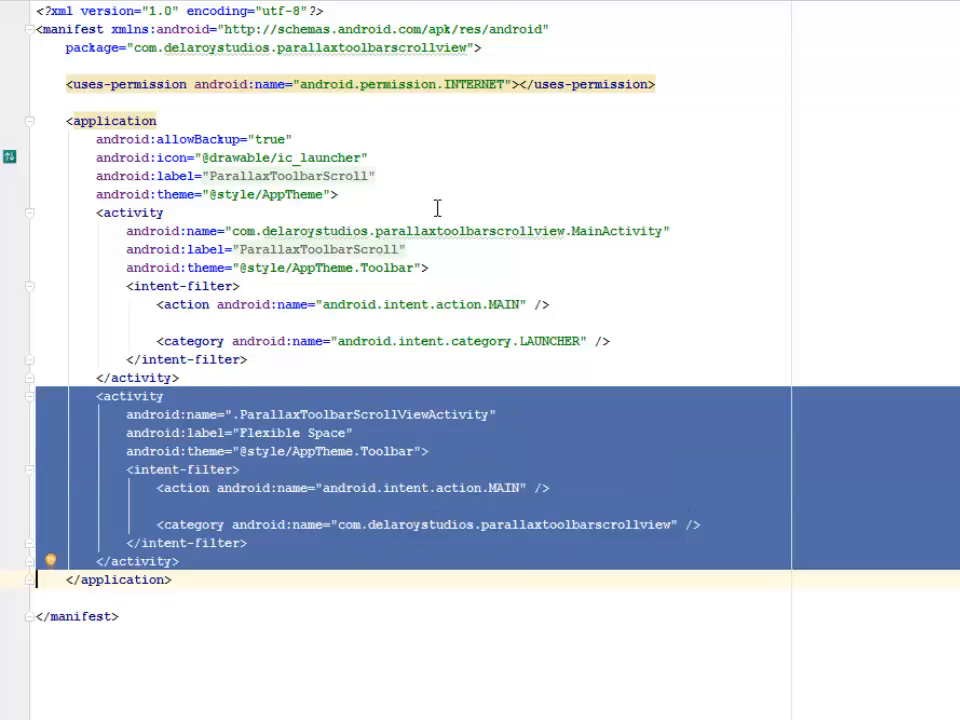
mouse_move(372, 280)
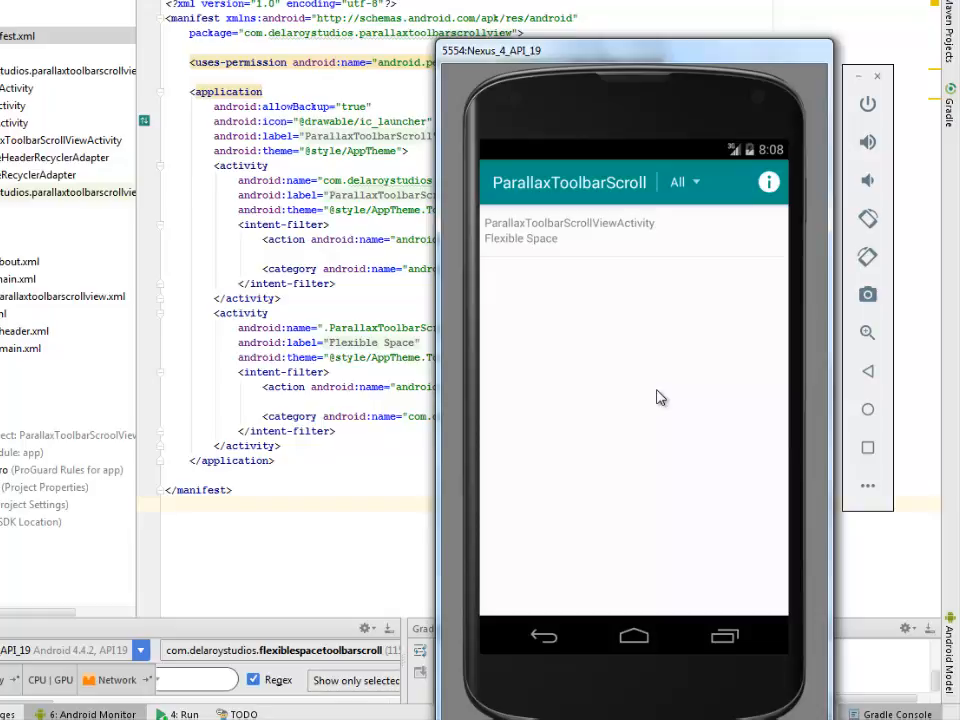
mouse_move(530, 238)
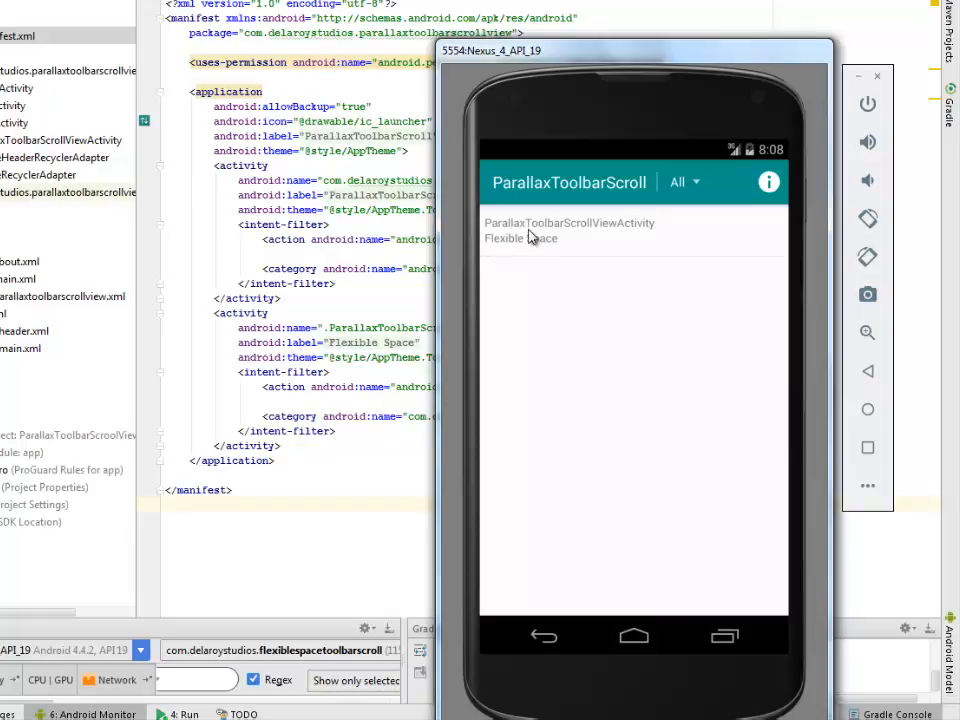
mouse_move(616, 244)
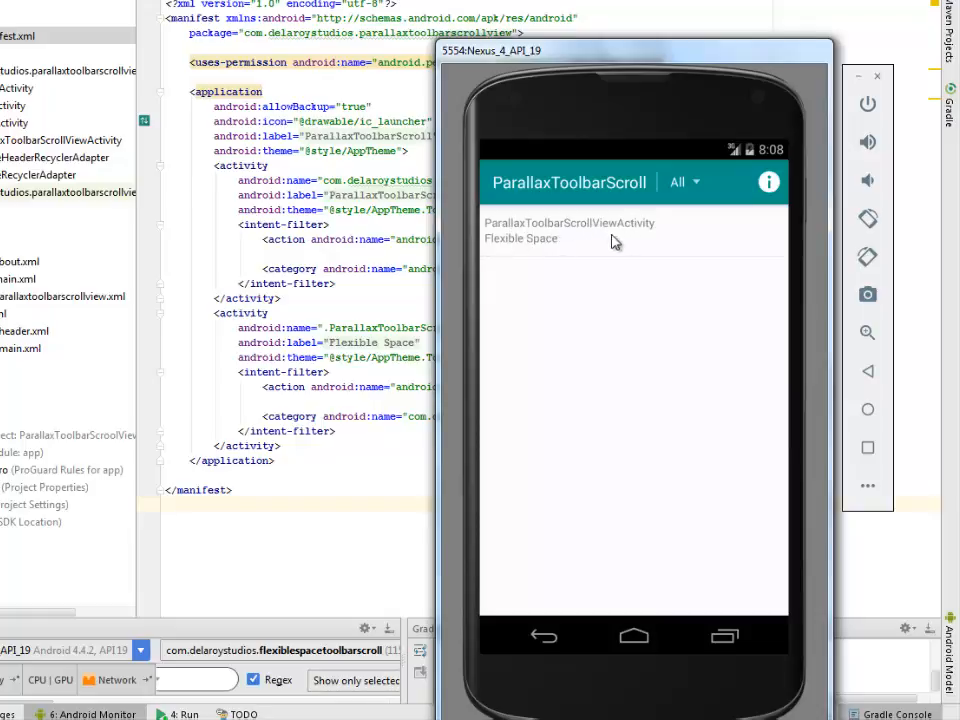
mouse_move(732, 400)
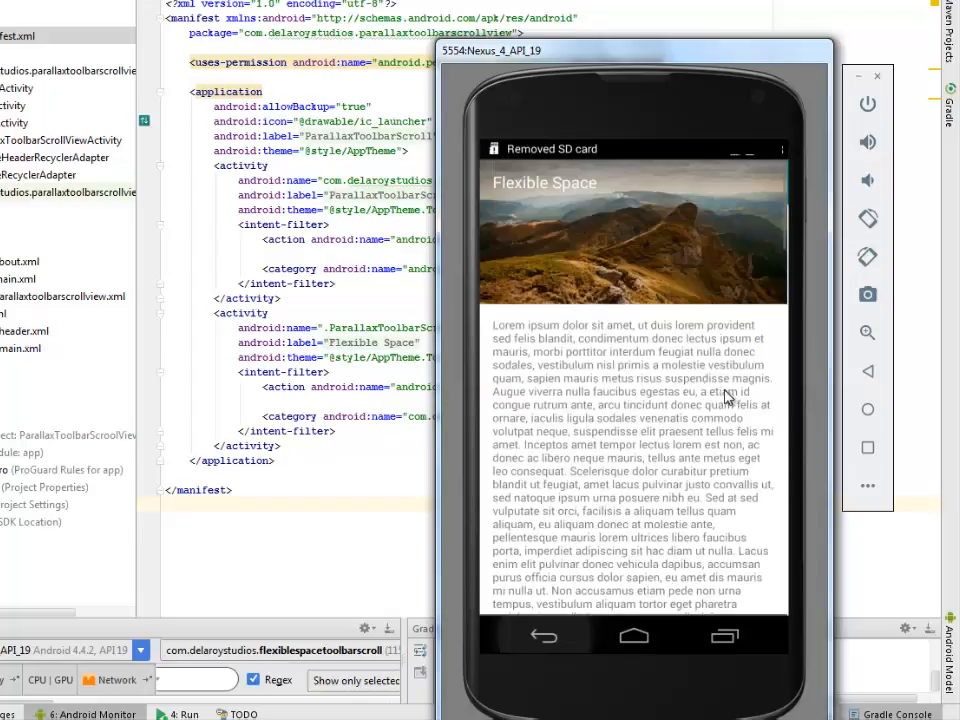
mouse_move(744, 190)
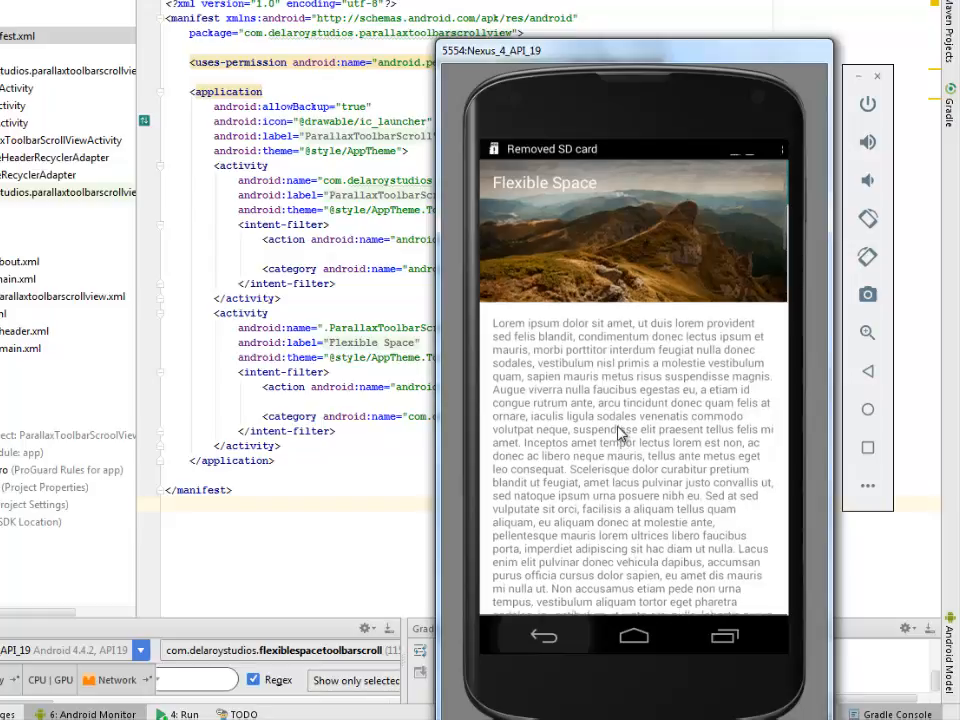
Scroll the Flexible Space screen so the teal toolbar fades in over the mountain header
scroll(down, 3)
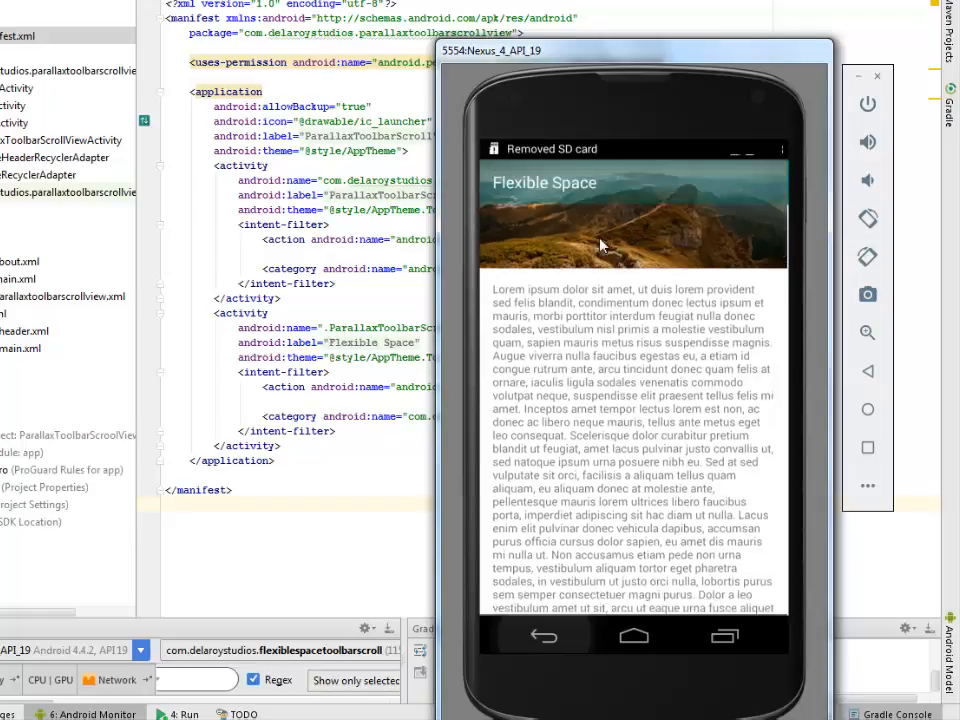
scroll(down, 3)
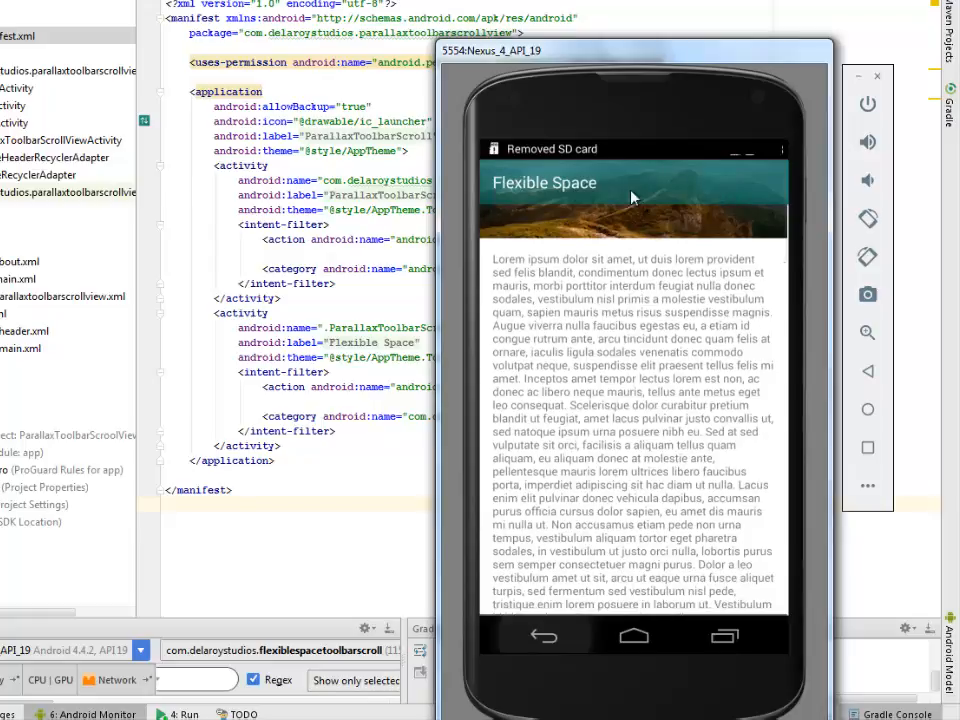
mouse_move(590, 194)
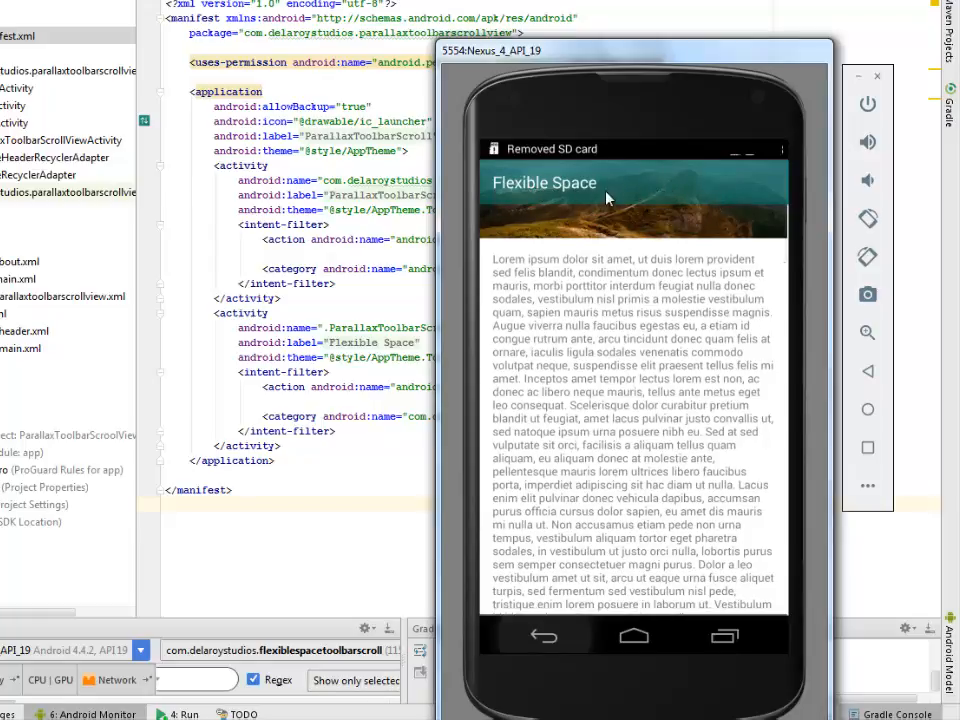
mouse_move(582, 206)
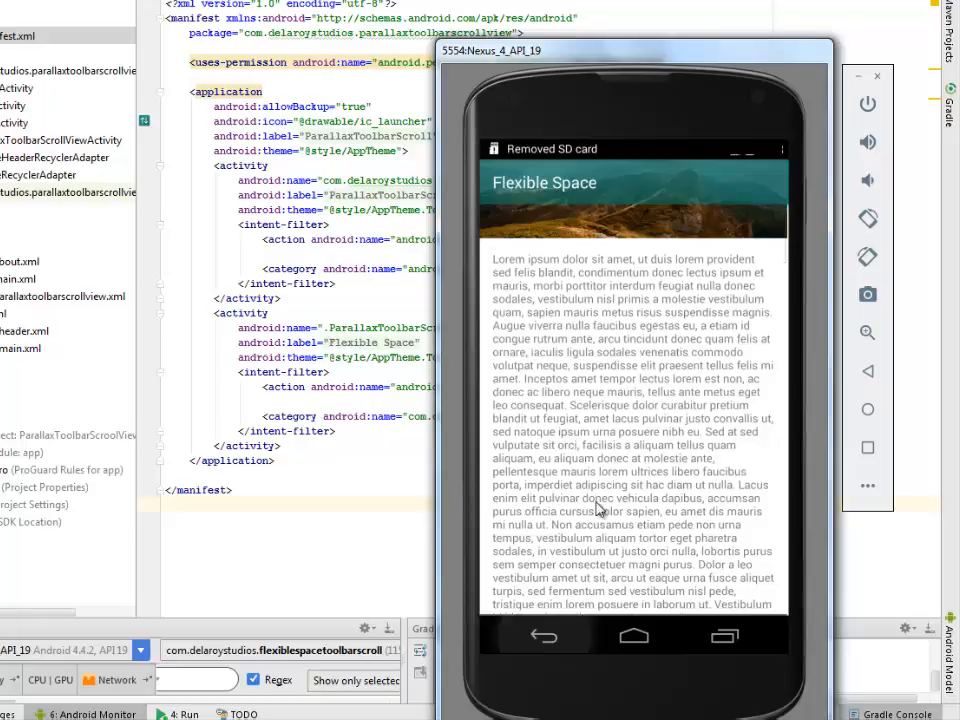
mouse_move(568, 528)
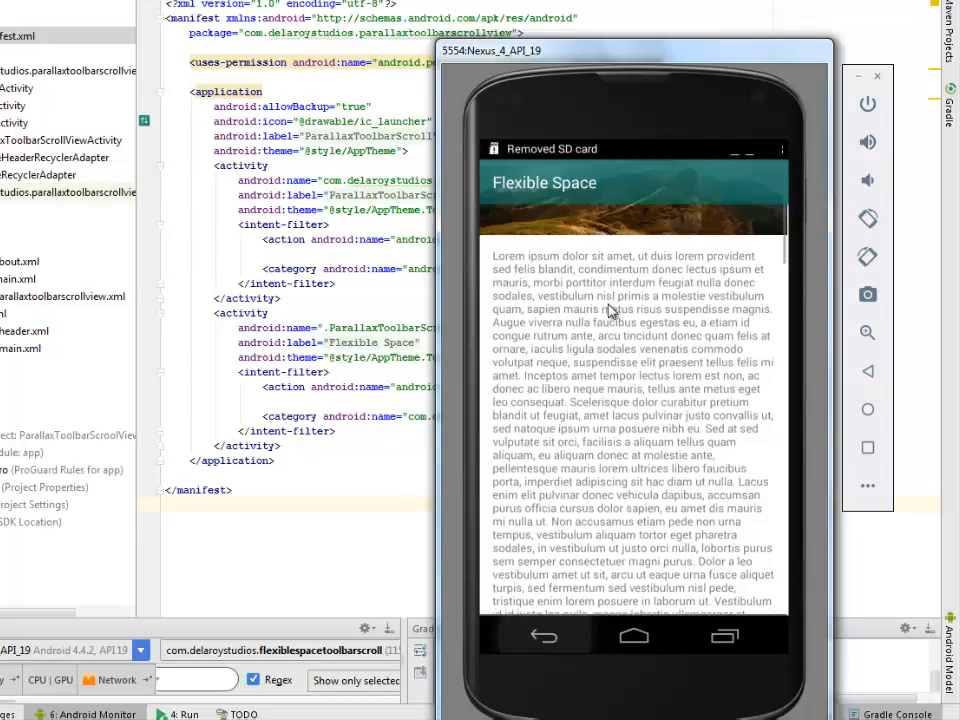
Scroll through the lorem ipsum text until the header is gone and the toolbar is solid teal
scroll(down, 3)
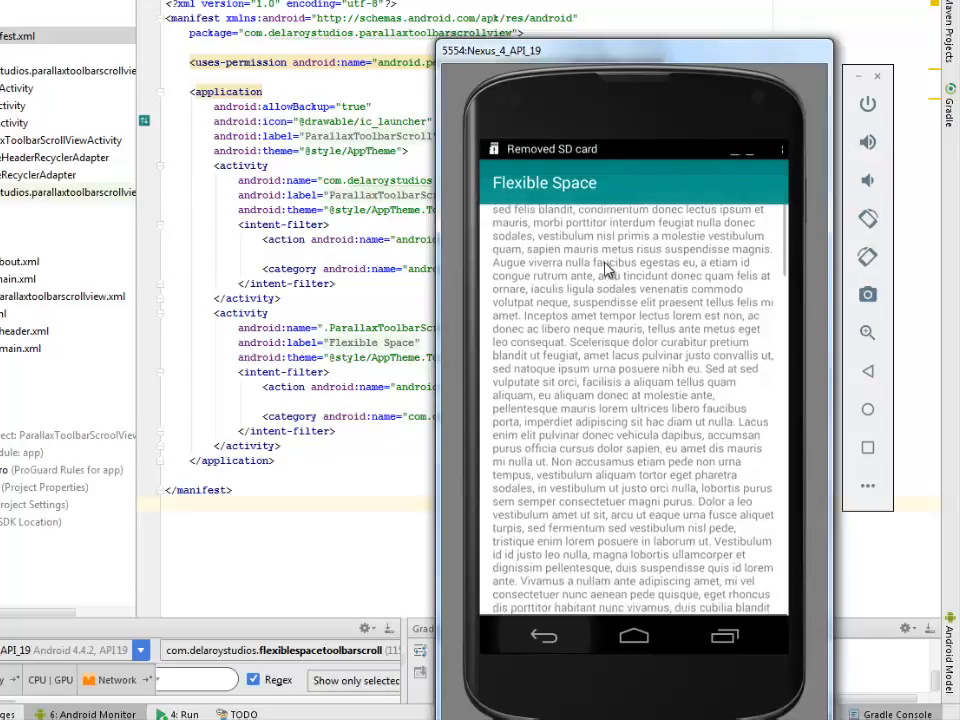
scroll(down, 3)
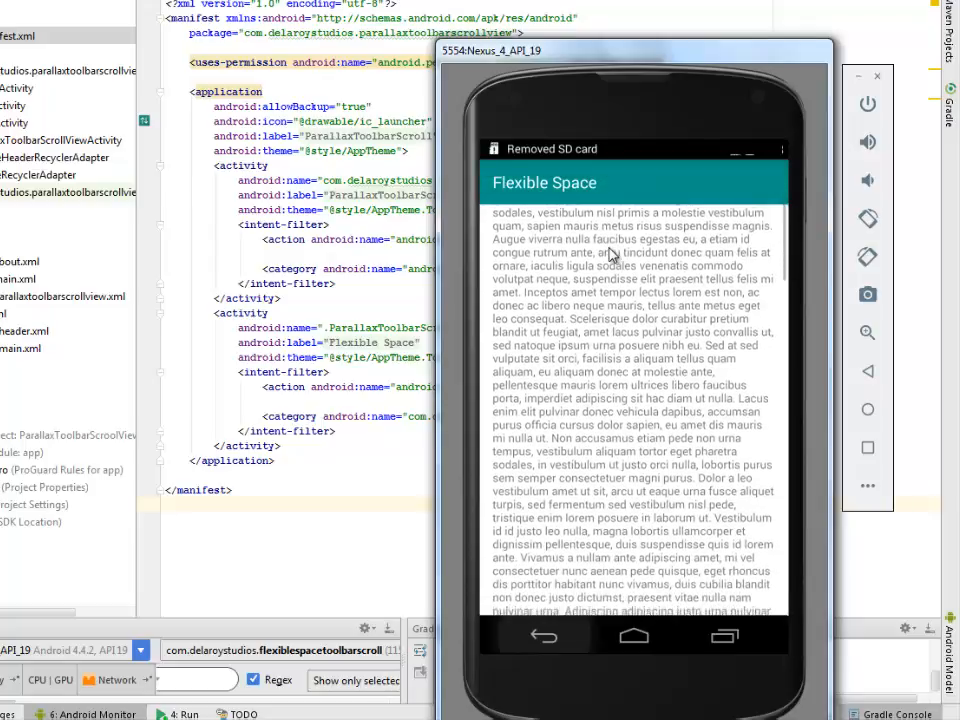
scroll(down, 3)
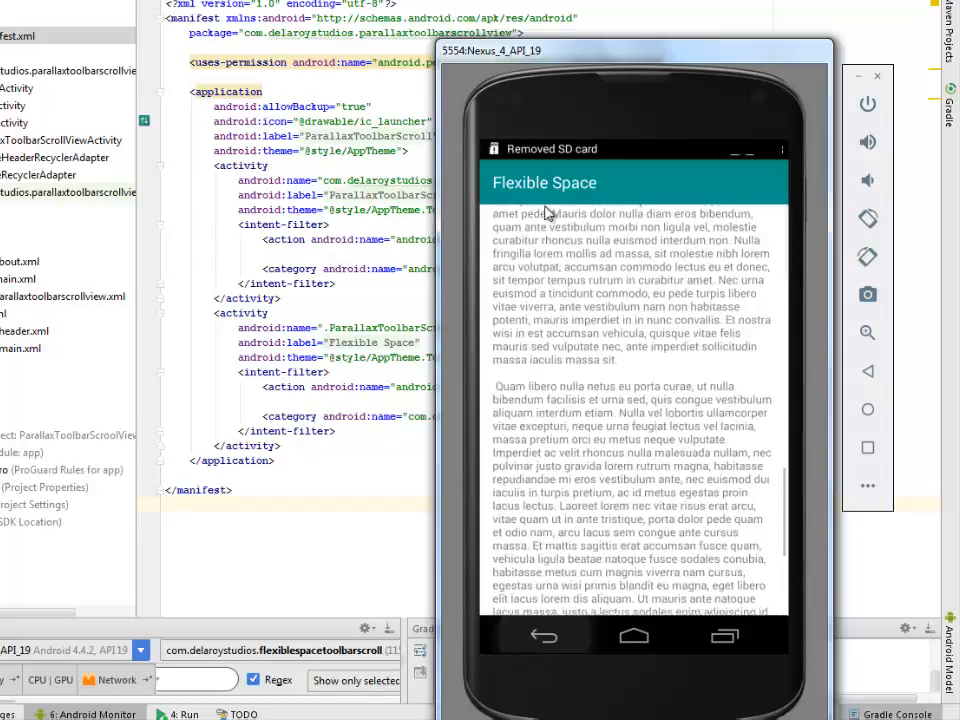
scroll(down, 3)
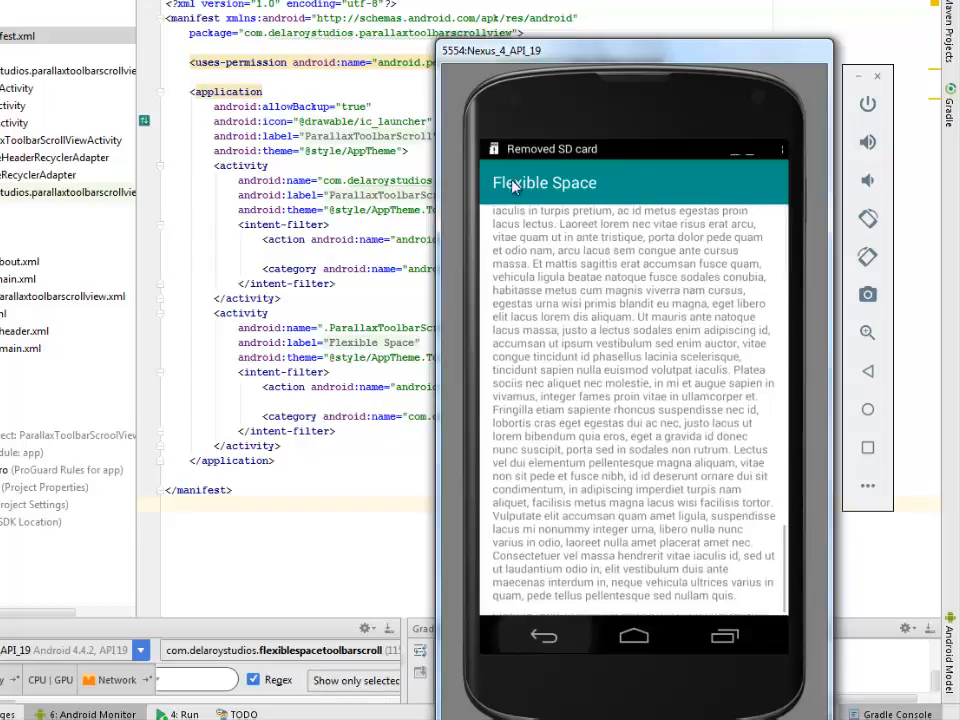
mouse_move(684, 268)
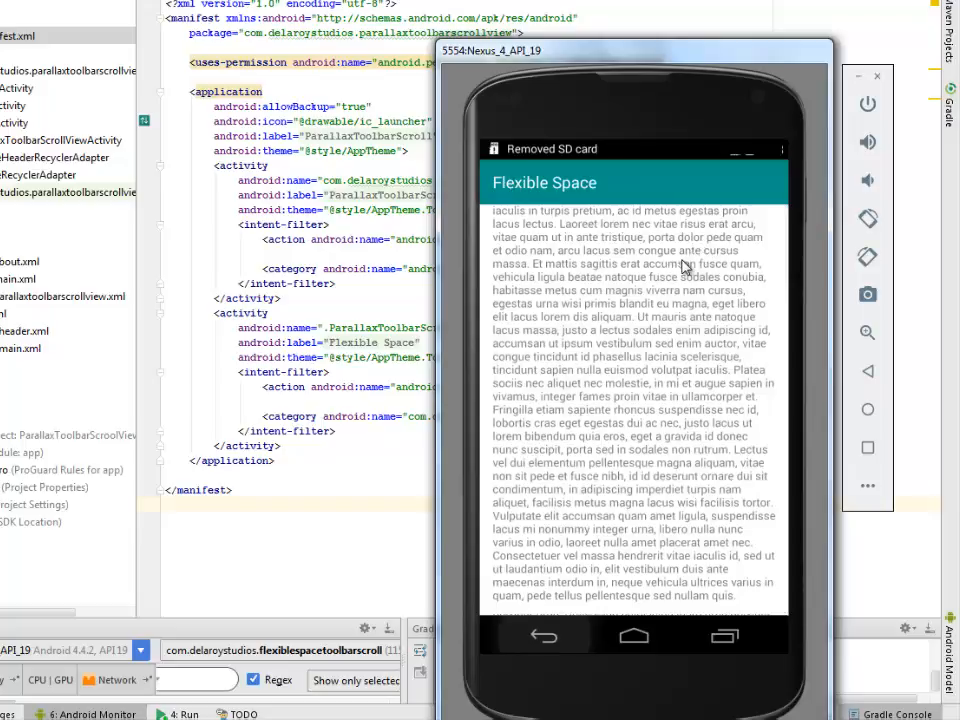
mouse_move(612, 196)
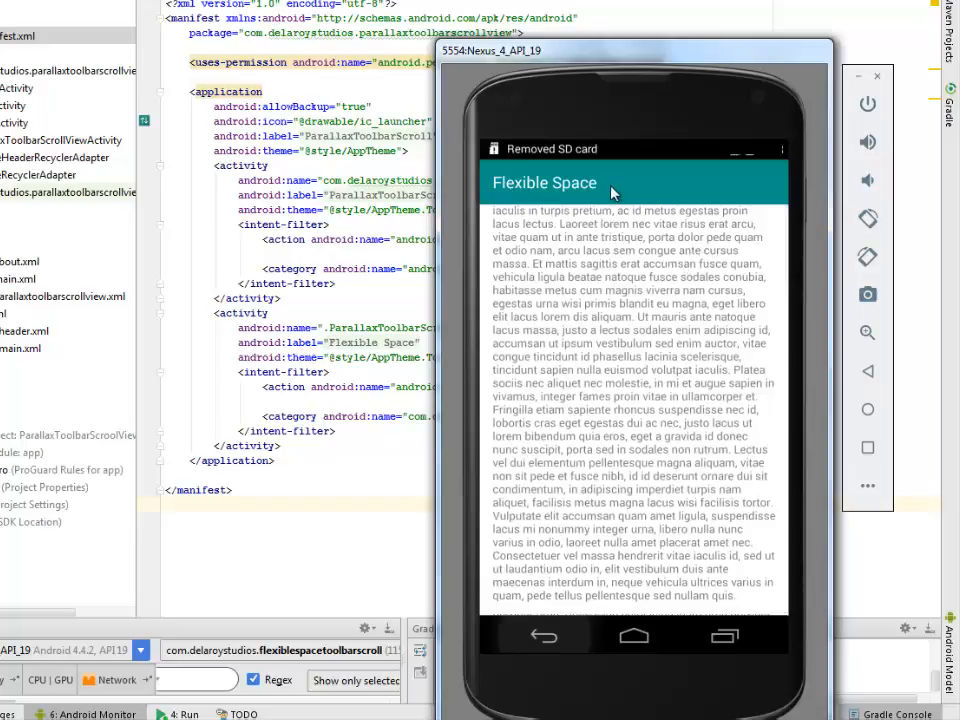
mouse_move(618, 258)
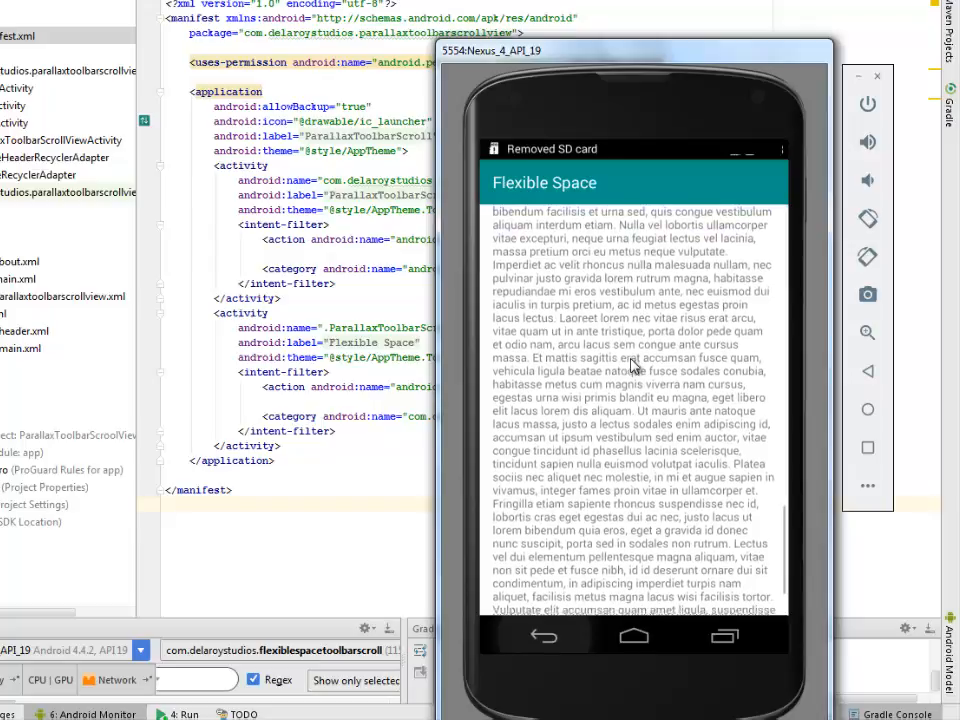
Scroll the body text back and forth beneath the solid teal toolbar
scroll(up, 3)
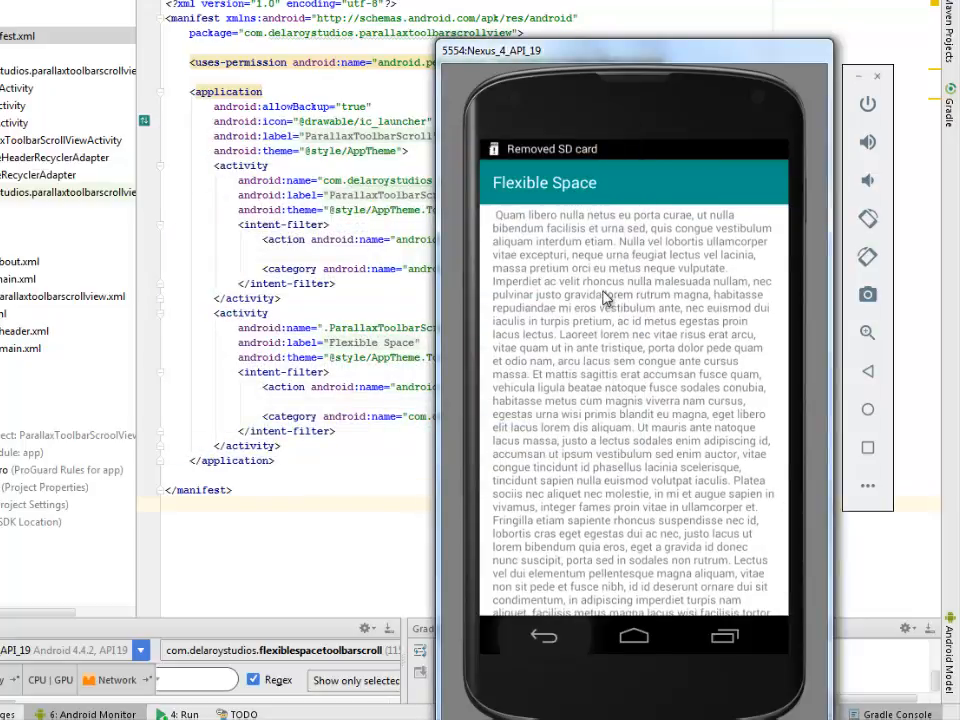
scroll(down, 3)
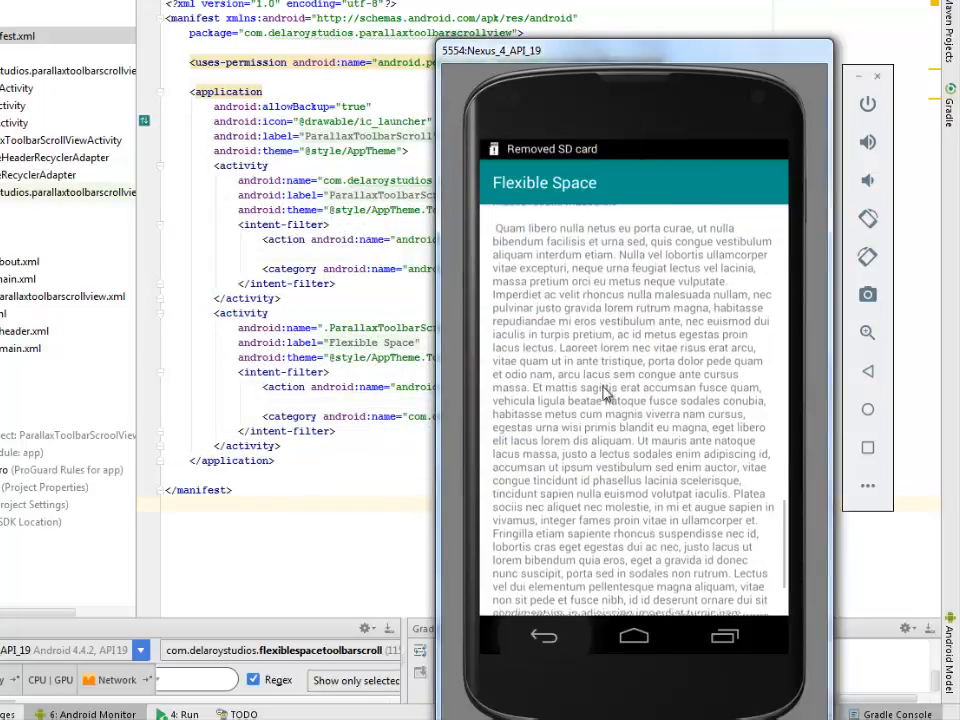
scroll(up, 3)
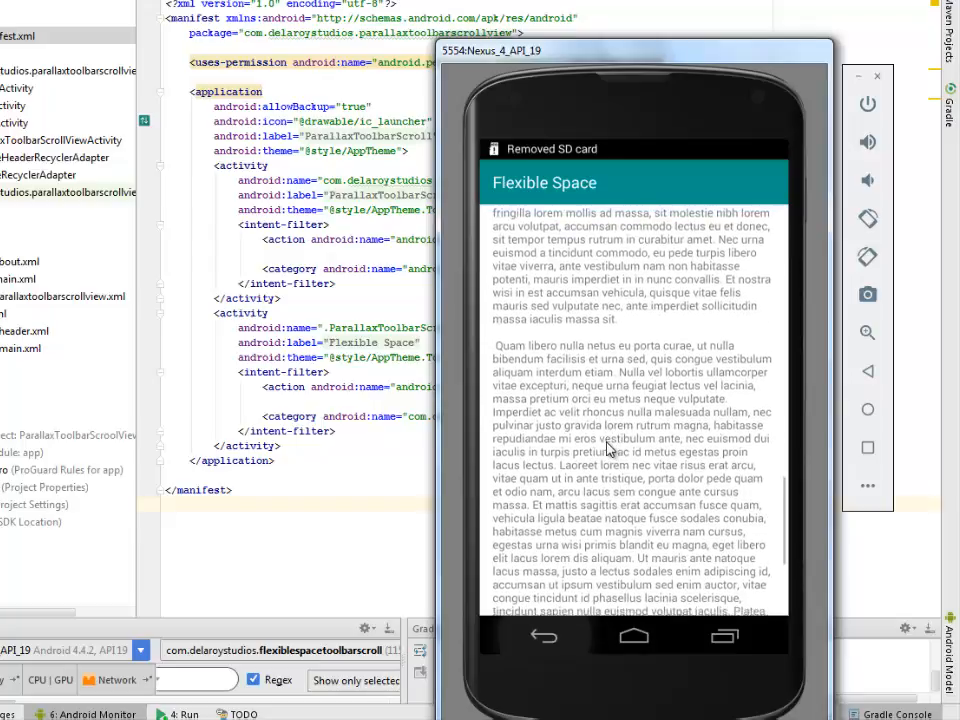
scroll(up, 3)
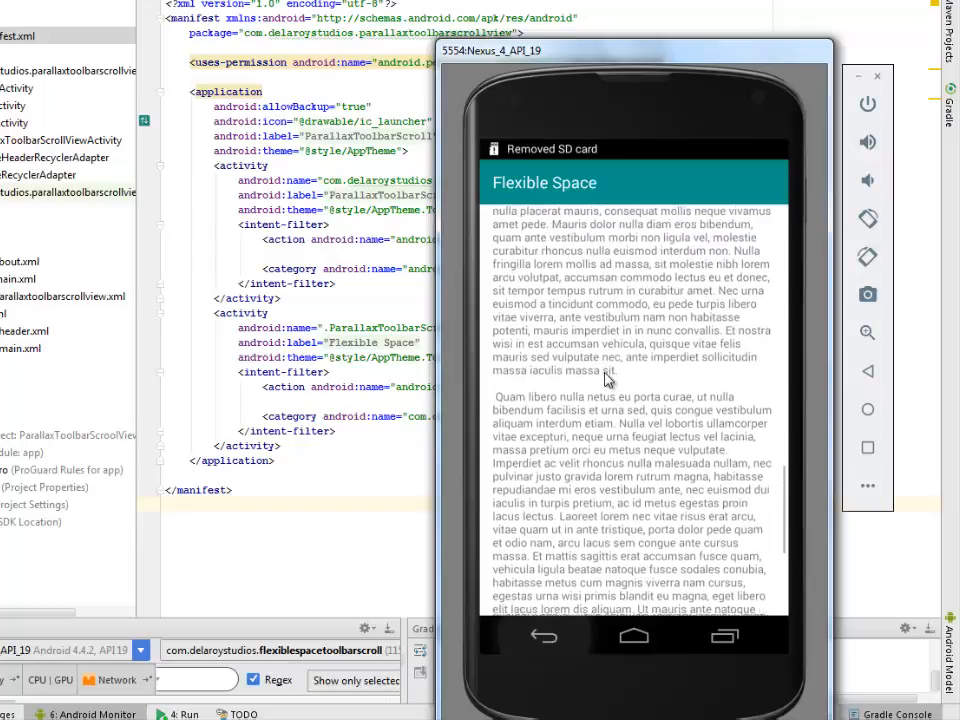
scroll(up, 3)
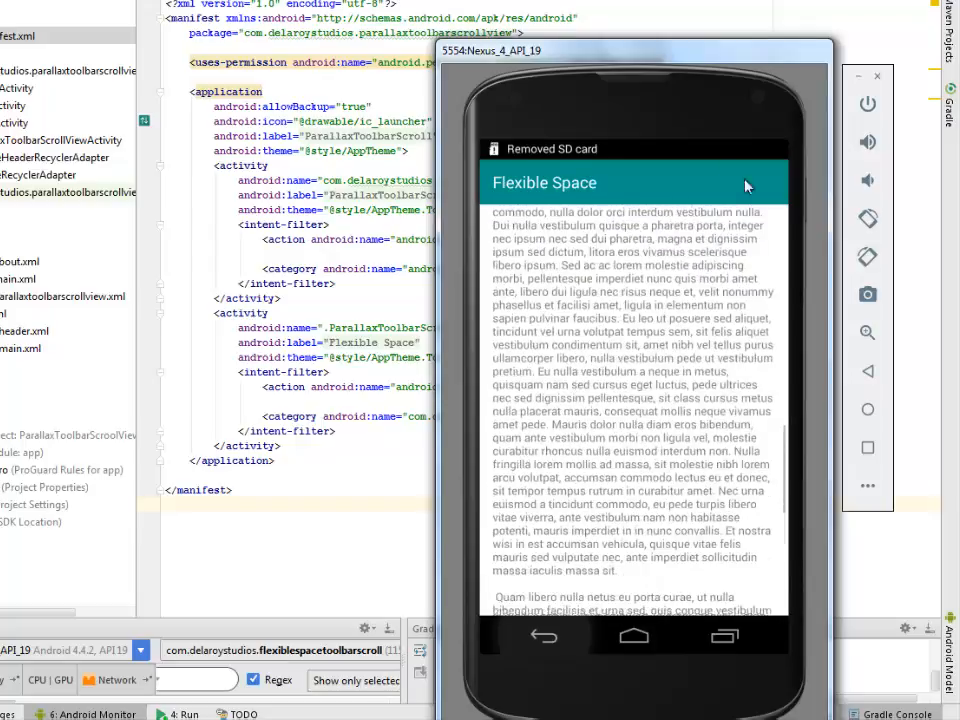
scroll(down, 3)
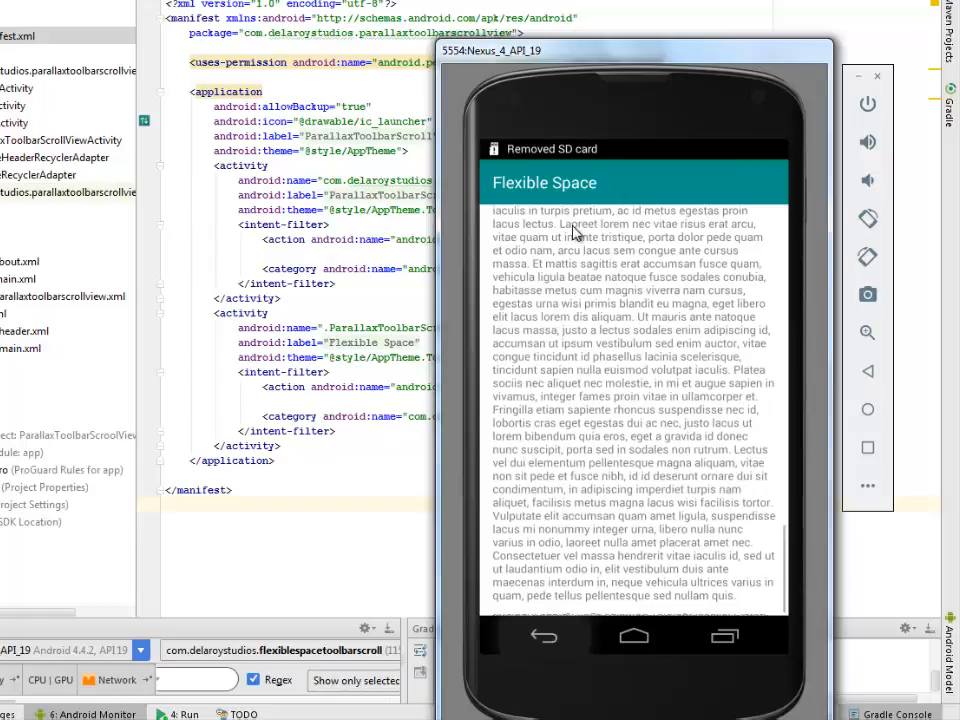
scroll(down, 3)
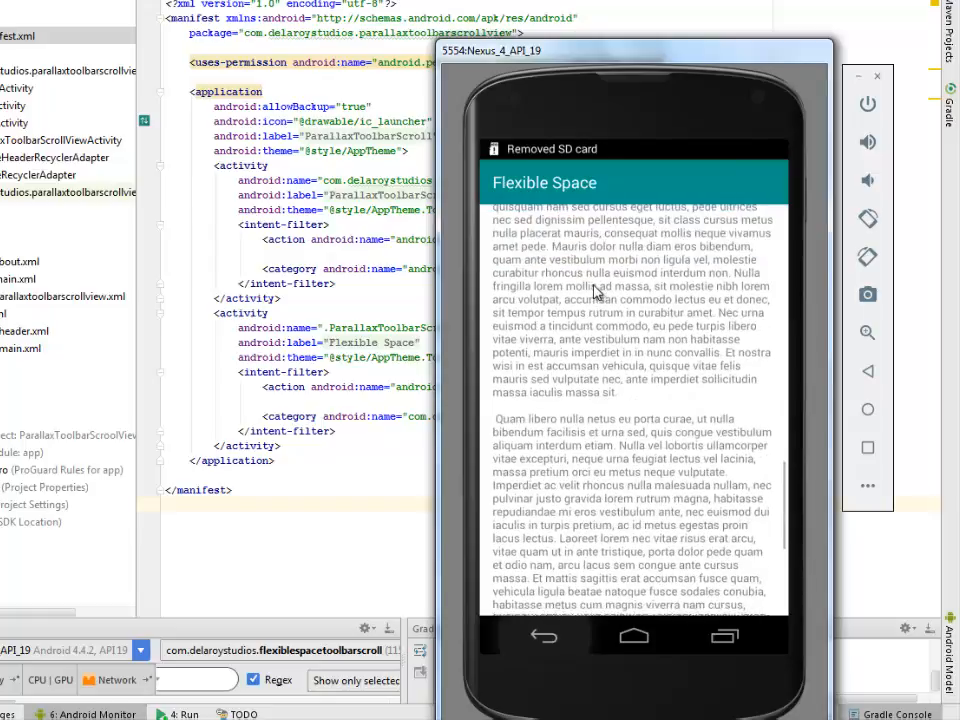
scroll(up, 3)
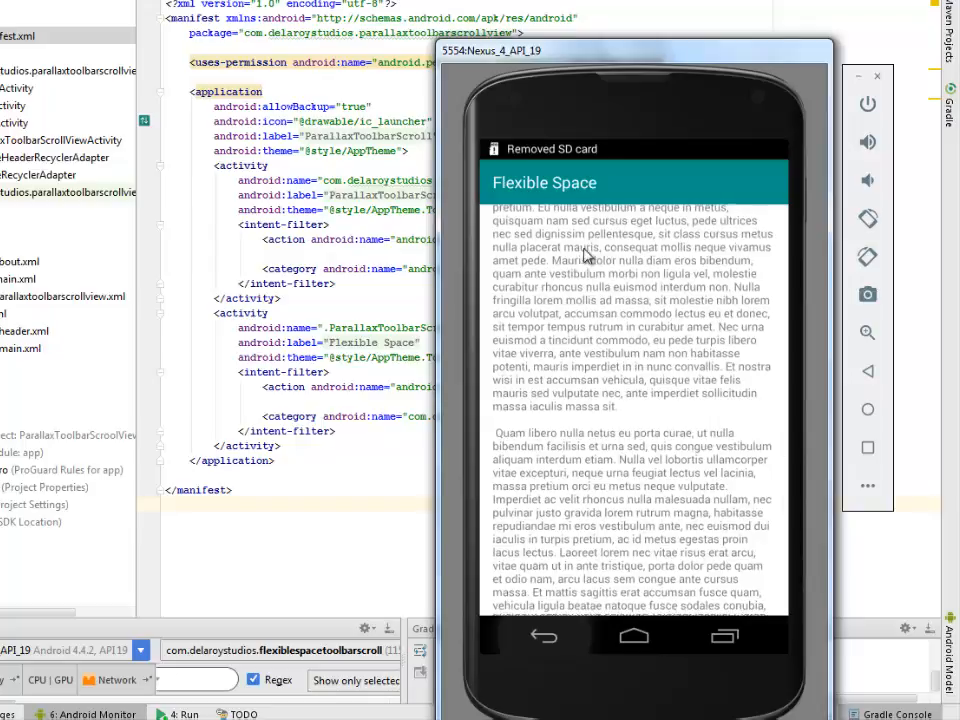
mouse_move(570, 330)
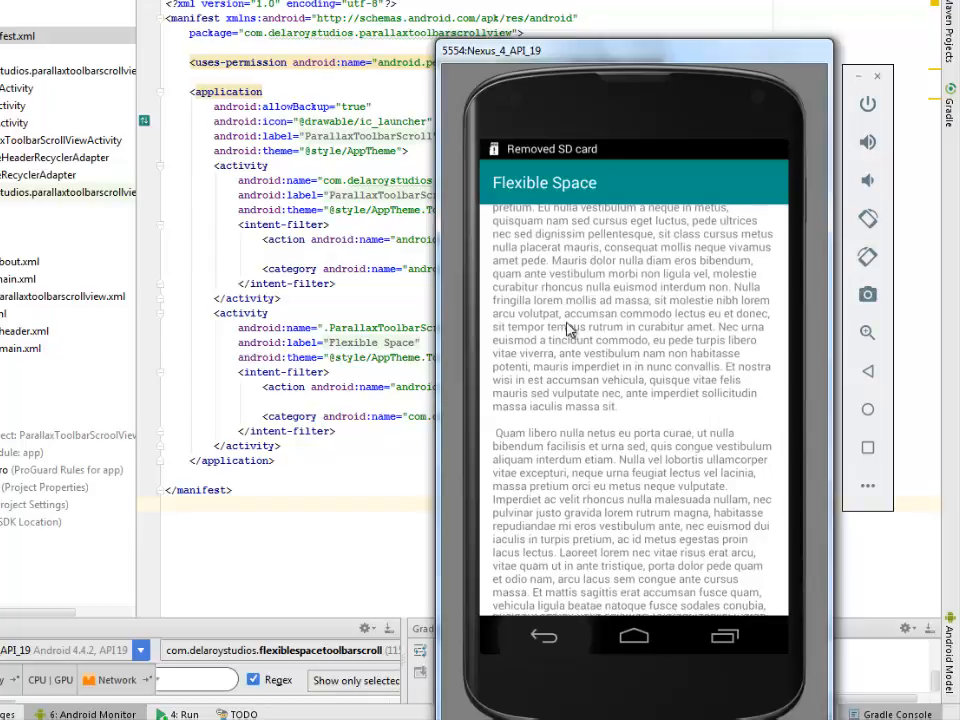
mouse_move(652, 296)
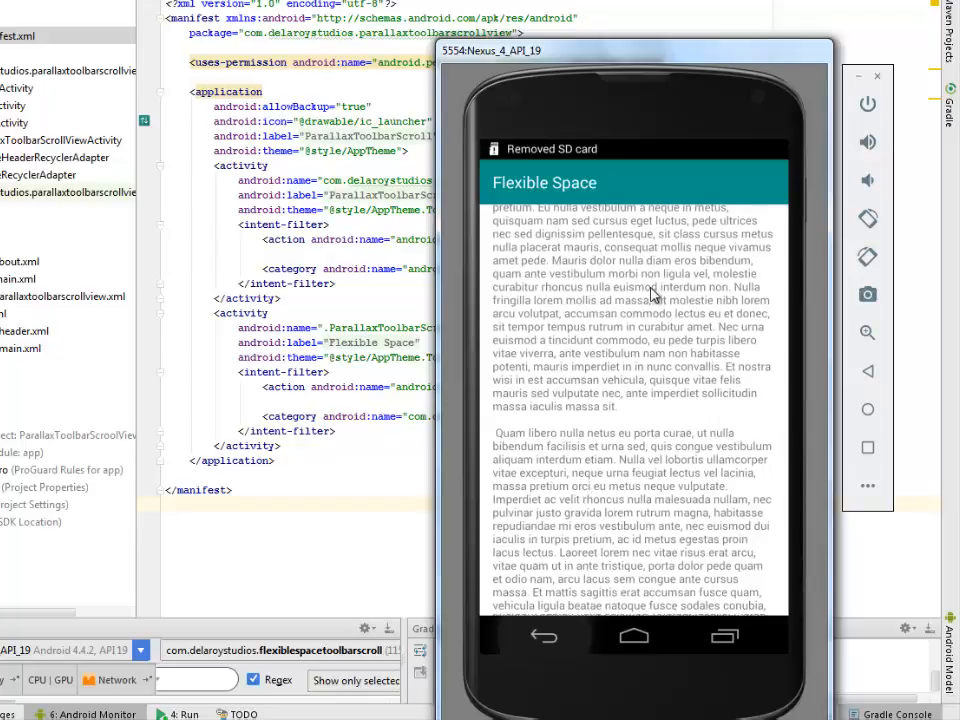